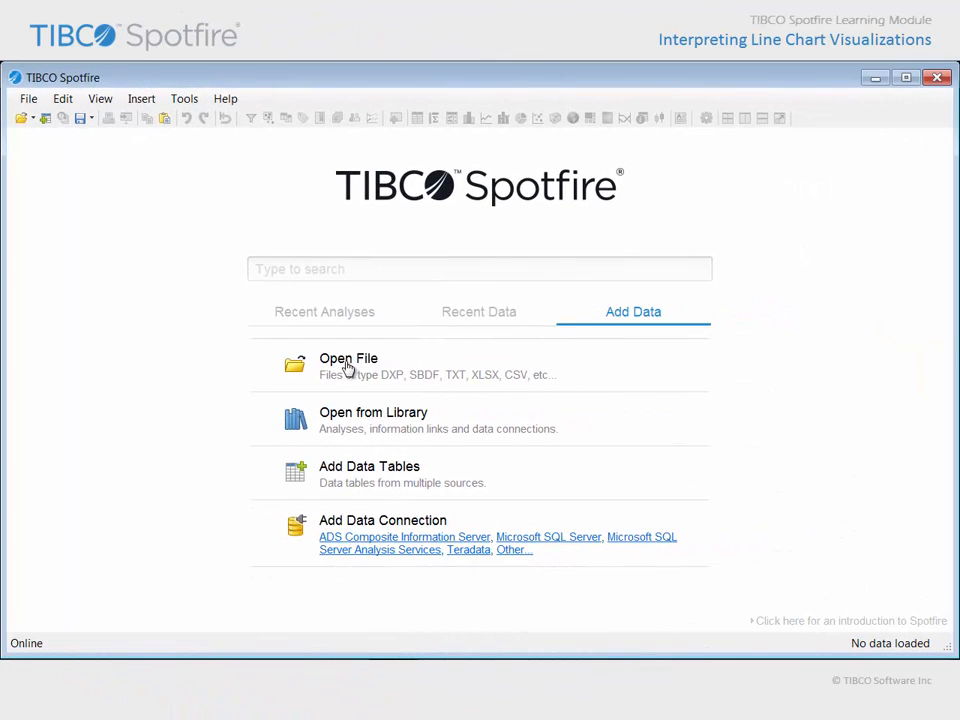
# - Open Interpreting Line Charts.dxp from the demonstration examples folder
pyautogui.click(348, 358)
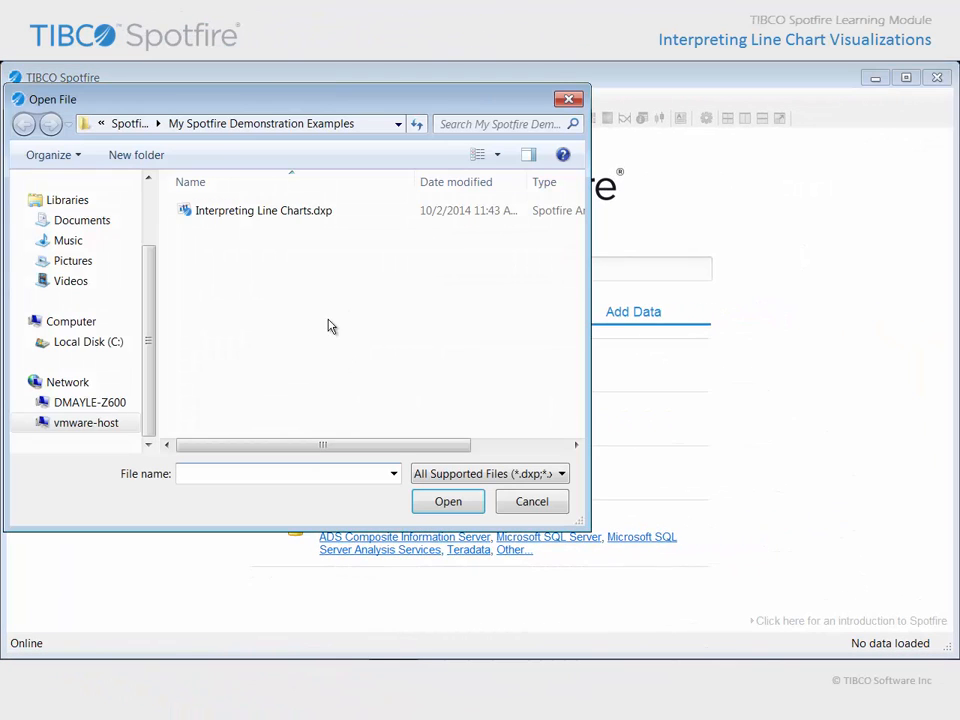
pyautogui.click(263, 210)
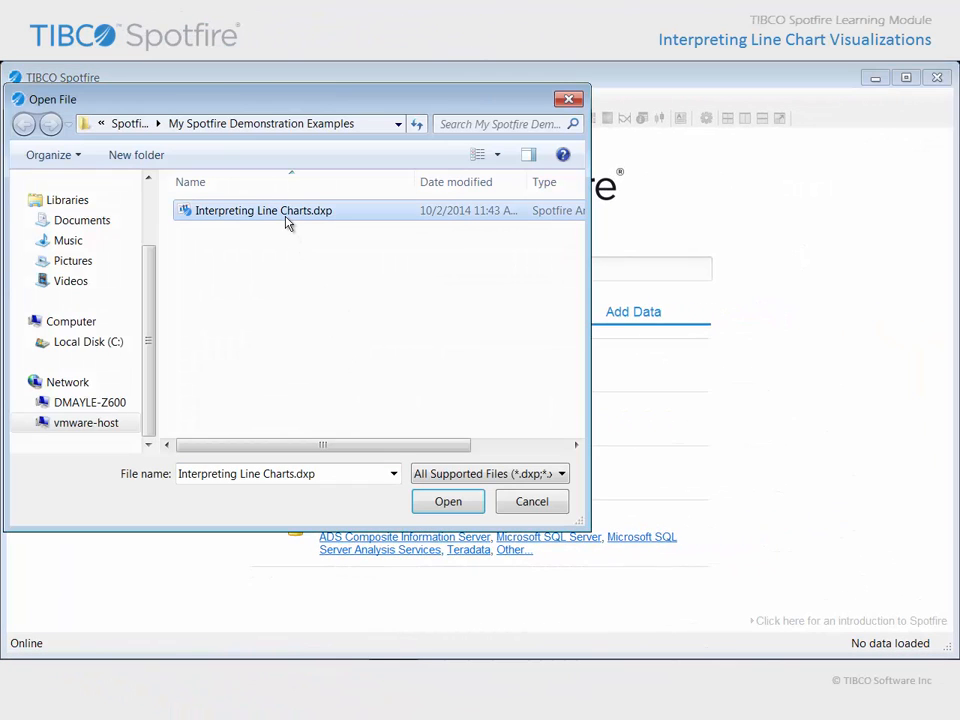
pyautogui.click(447, 501)
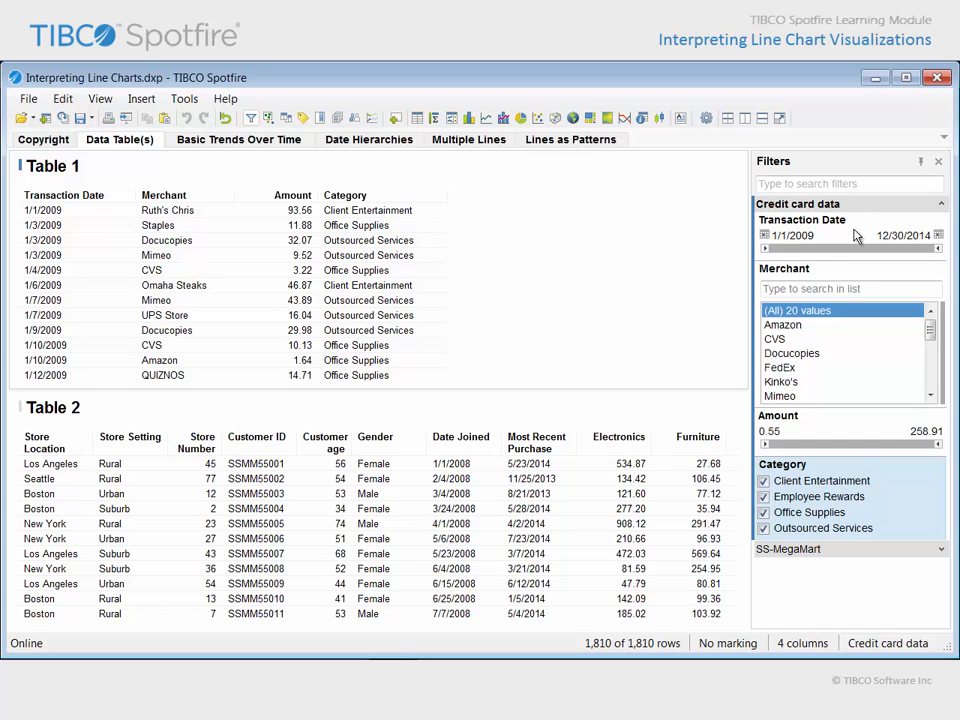
# - Collapse the credit card filters, expand SS-MegaMart, and make Table 2 the filtered table
pyautogui.click(848, 289)
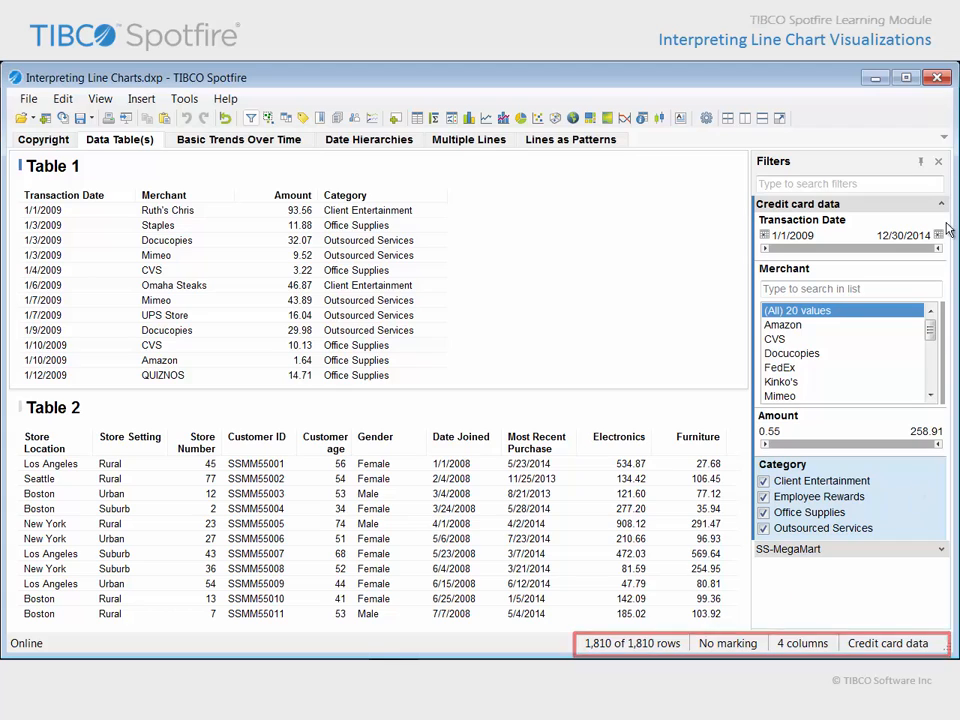
pyautogui.click(941, 204)
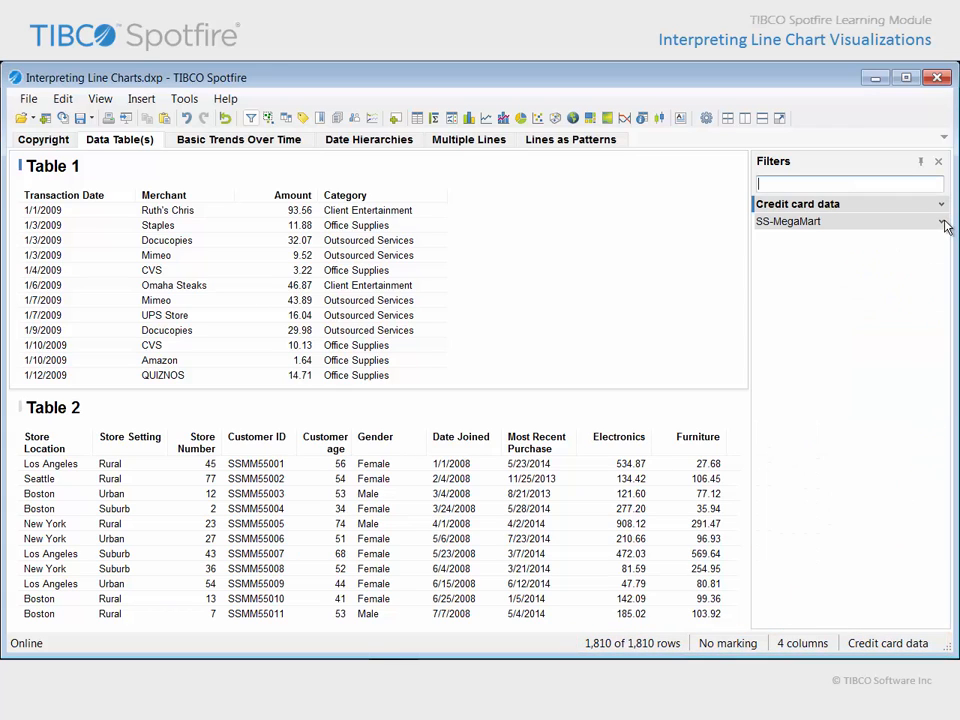
pyautogui.click(940, 222)
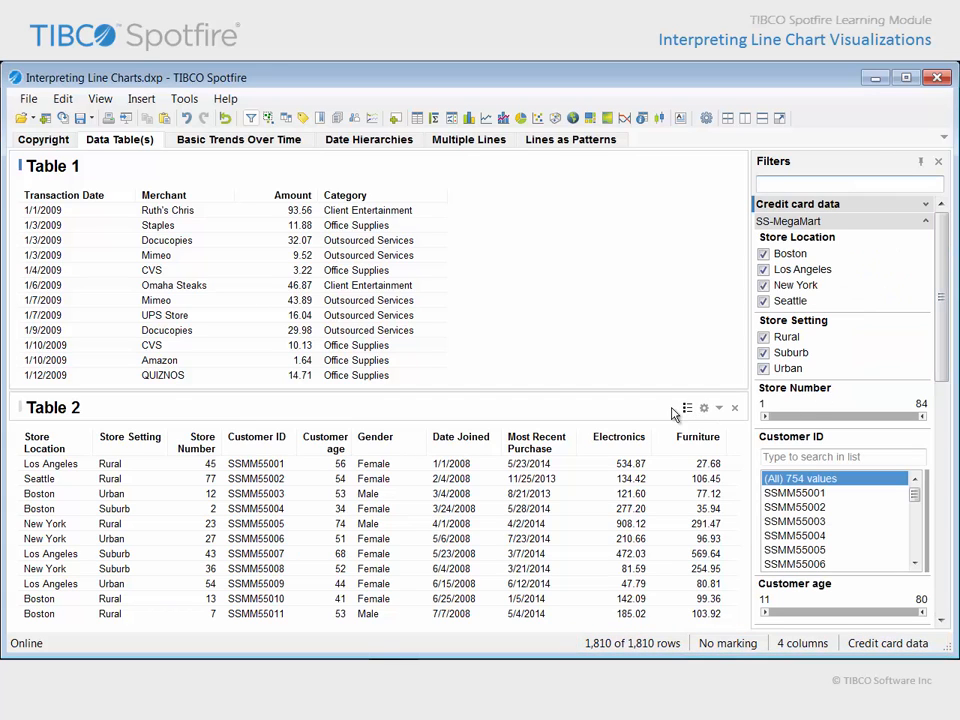
pyautogui.click(790, 221)
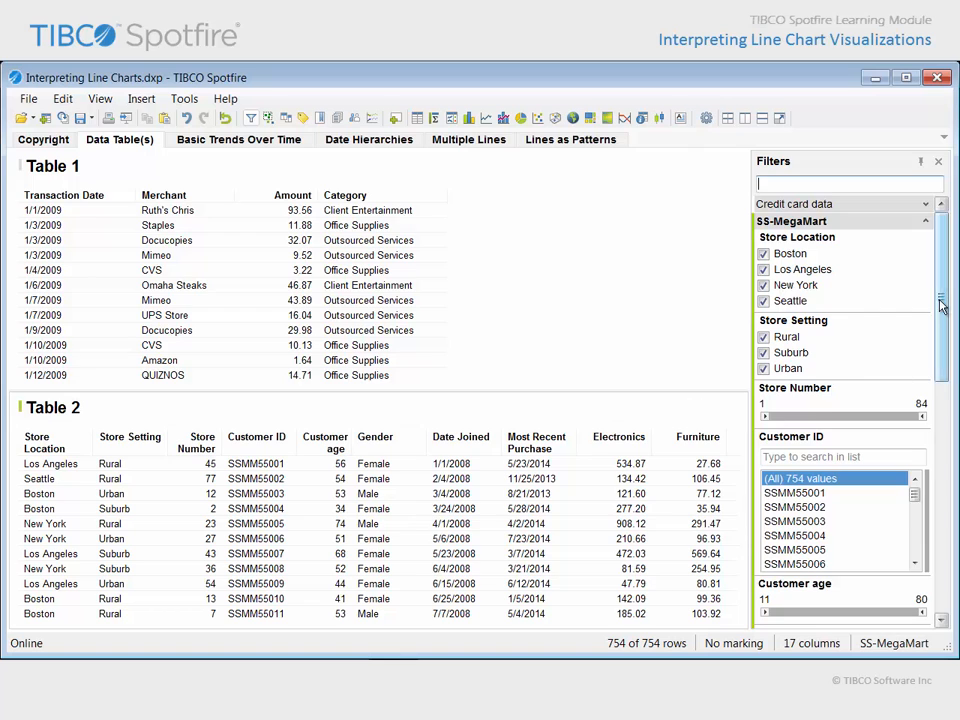
pyautogui.scroll(-3)
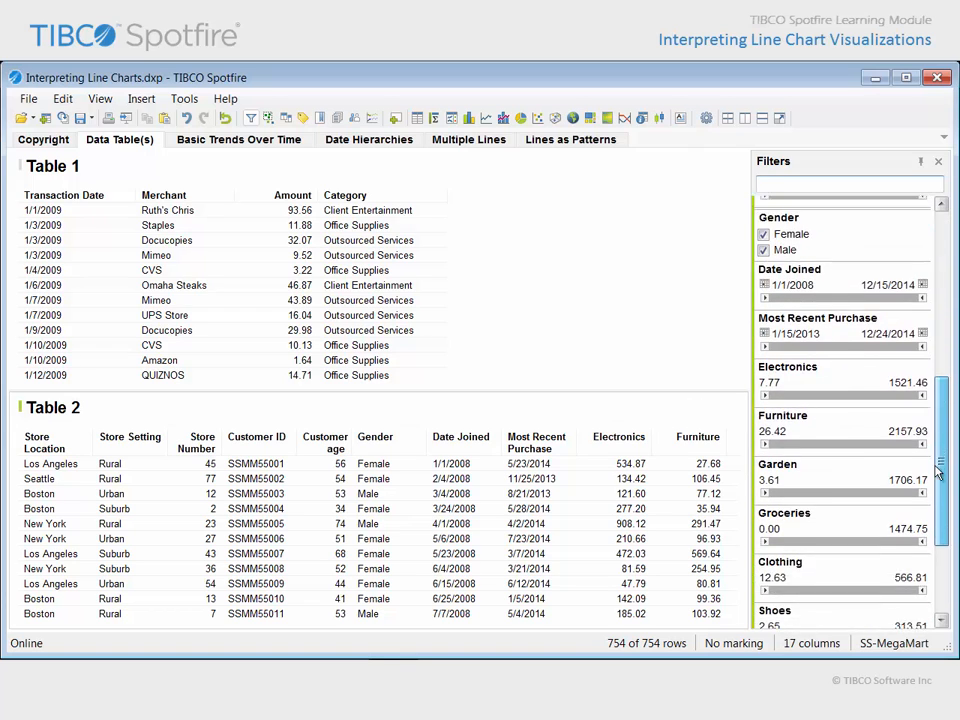
pyautogui.scroll(-3)
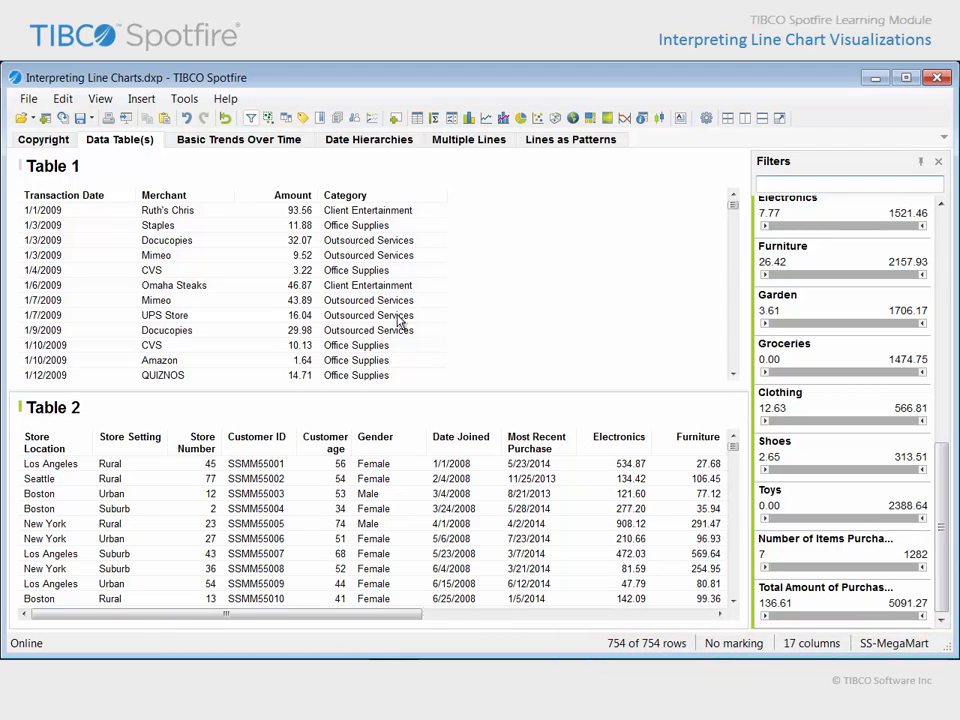
# - Switch to the Basic Trends Over Time page with yearly and quarterly amount charts
pyautogui.click(238, 139)
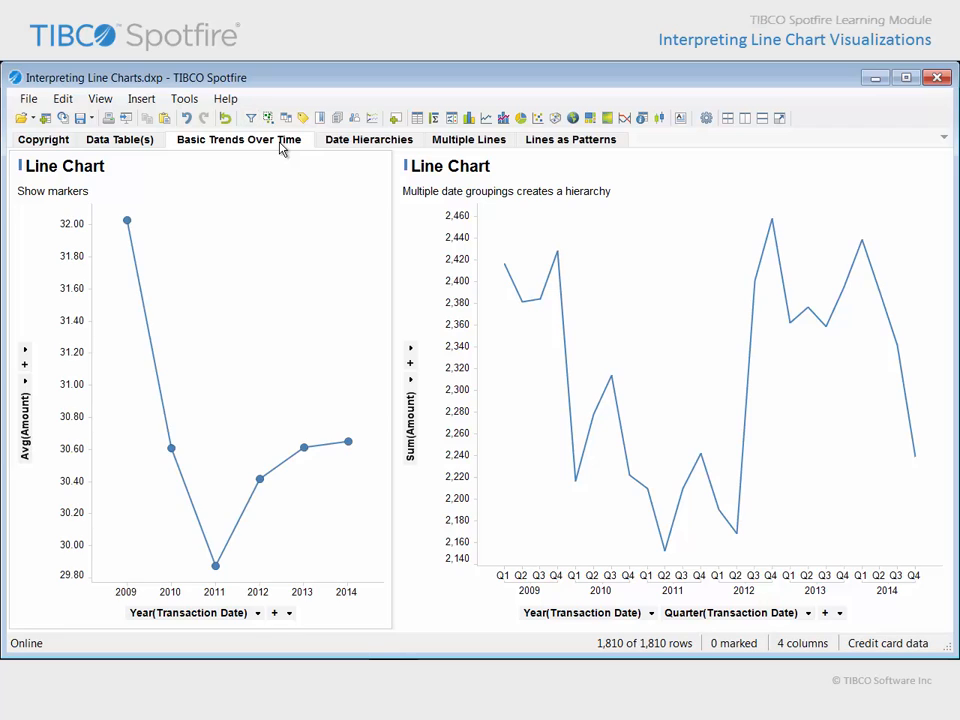
pyautogui.moveTo(230, 180)
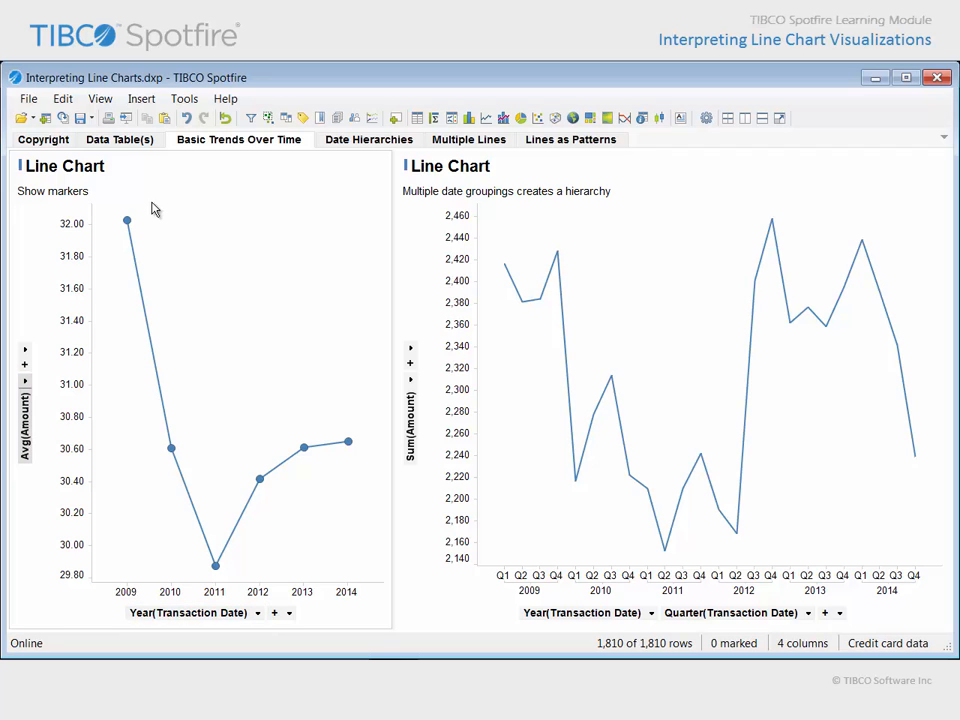
pyautogui.moveTo(127, 221)
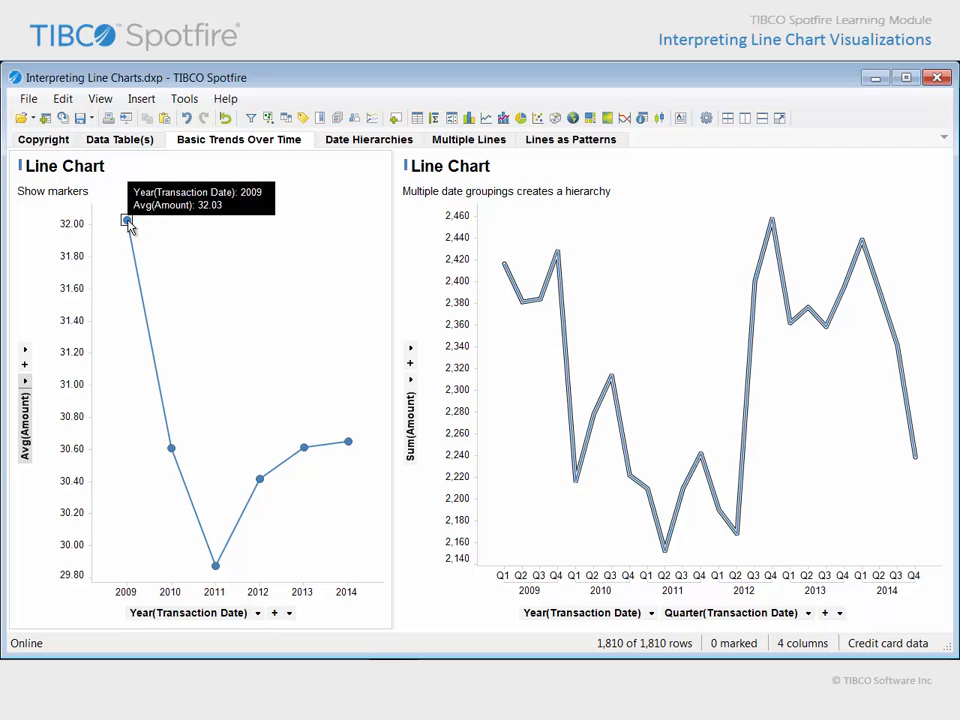
pyautogui.moveTo(172, 448)
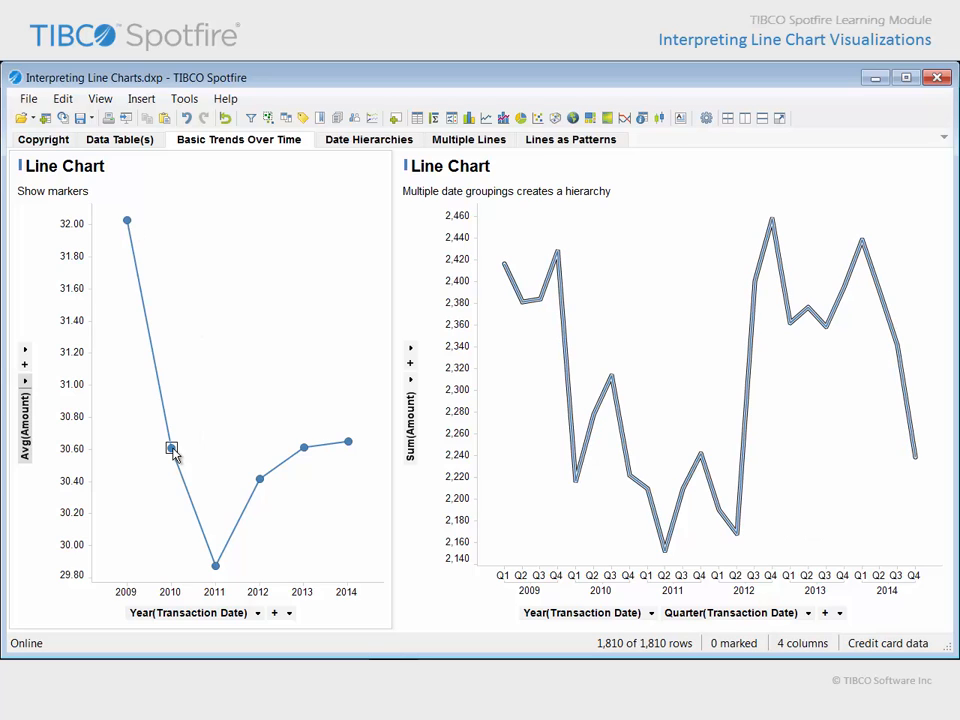
pyautogui.moveTo(170, 448)
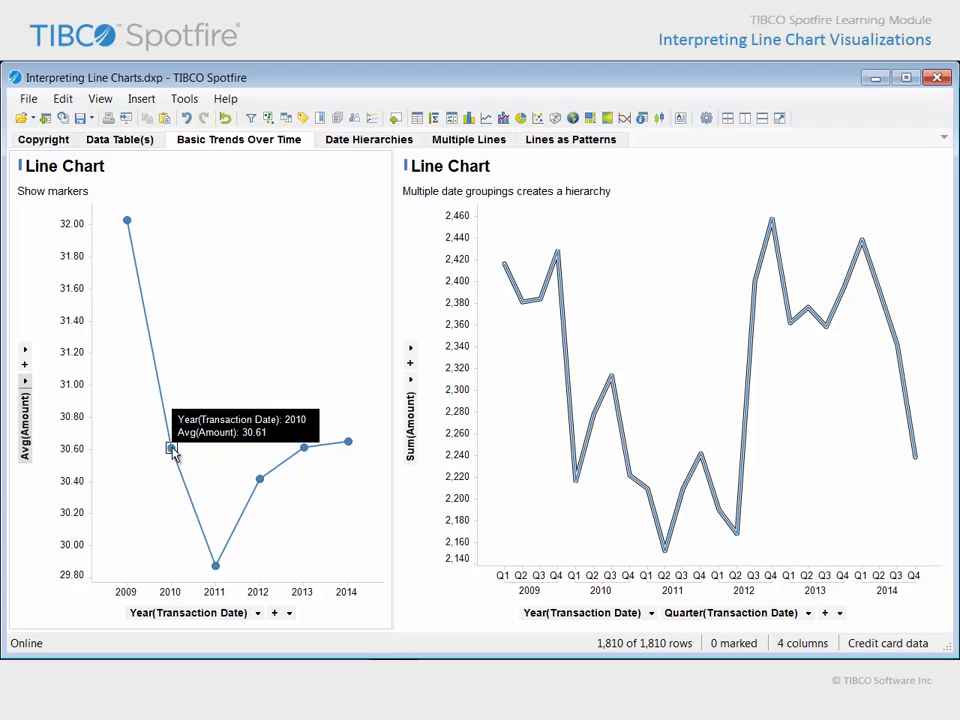
pyautogui.moveTo(295, 630)
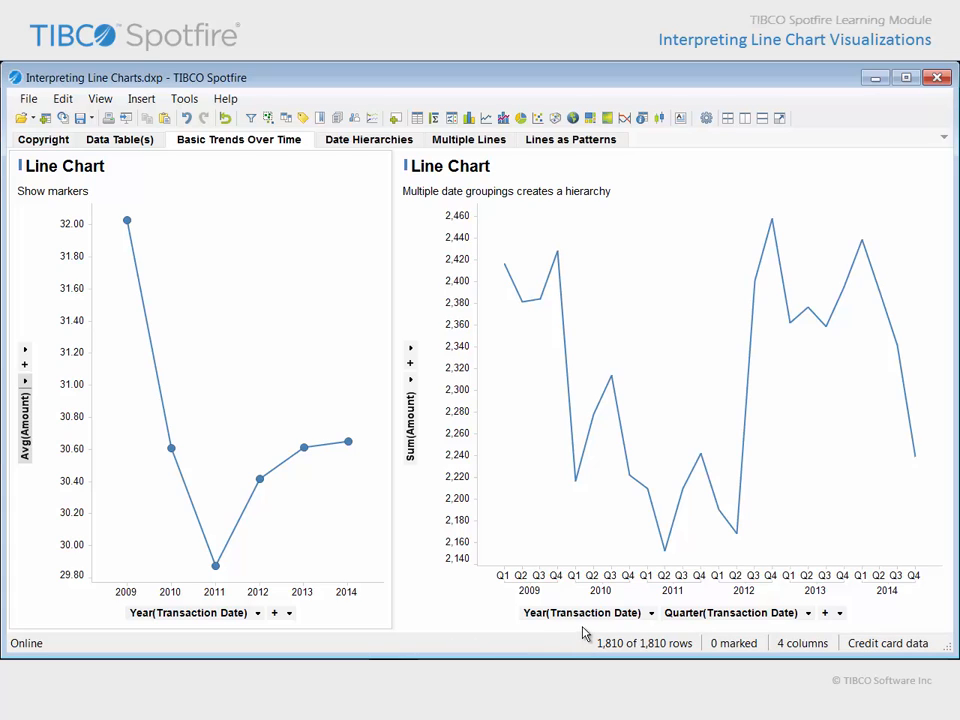
pyautogui.moveTo(720, 633)
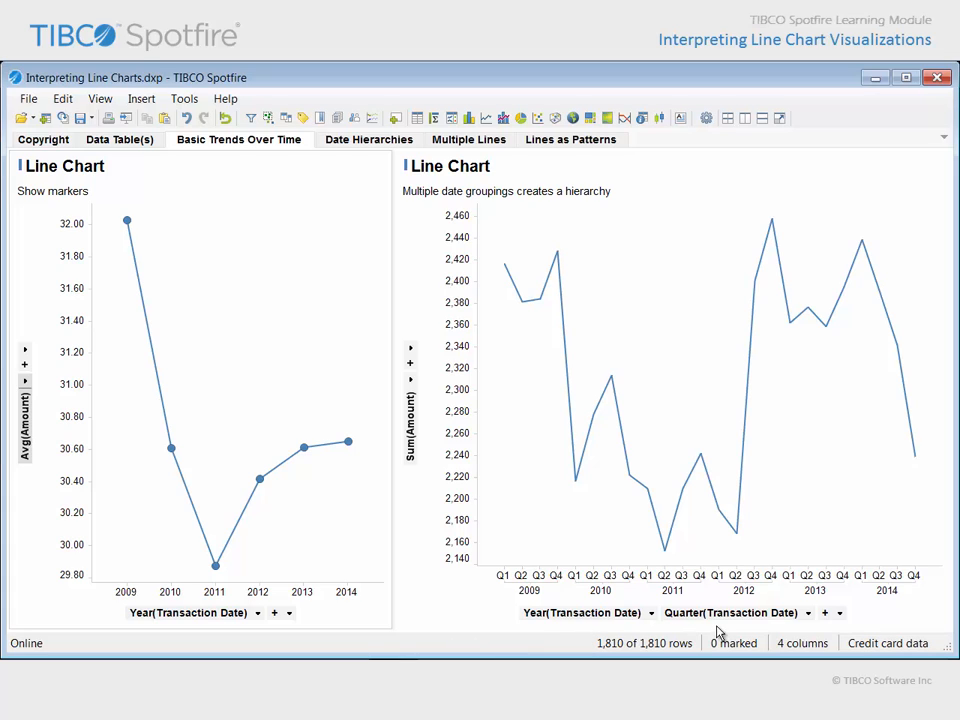
pyautogui.moveTo(920, 595)
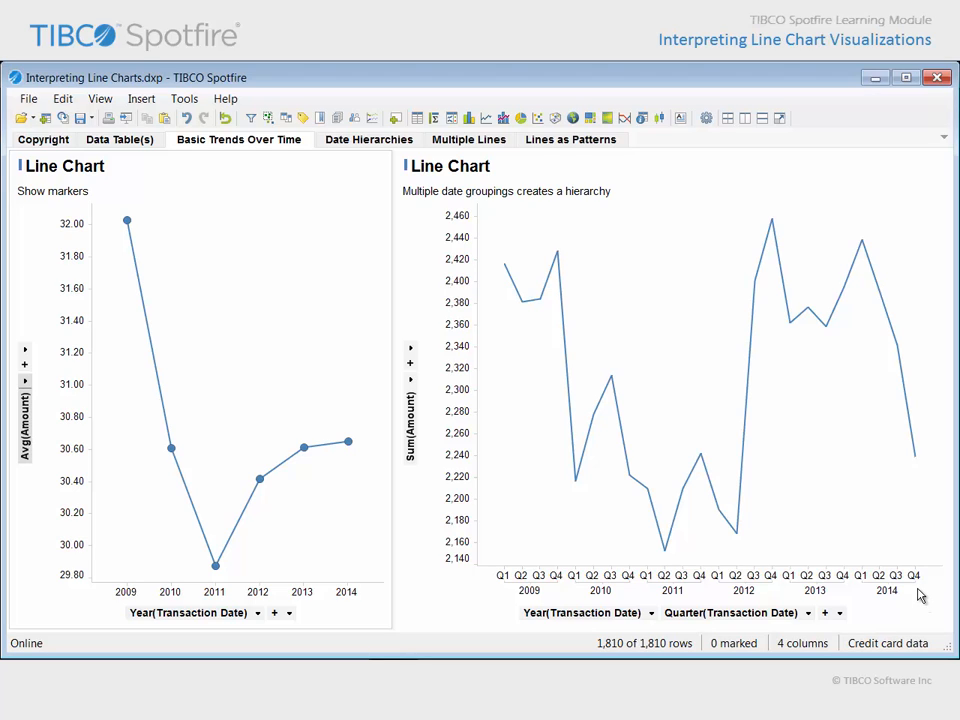
pyautogui.moveTo(558, 252)
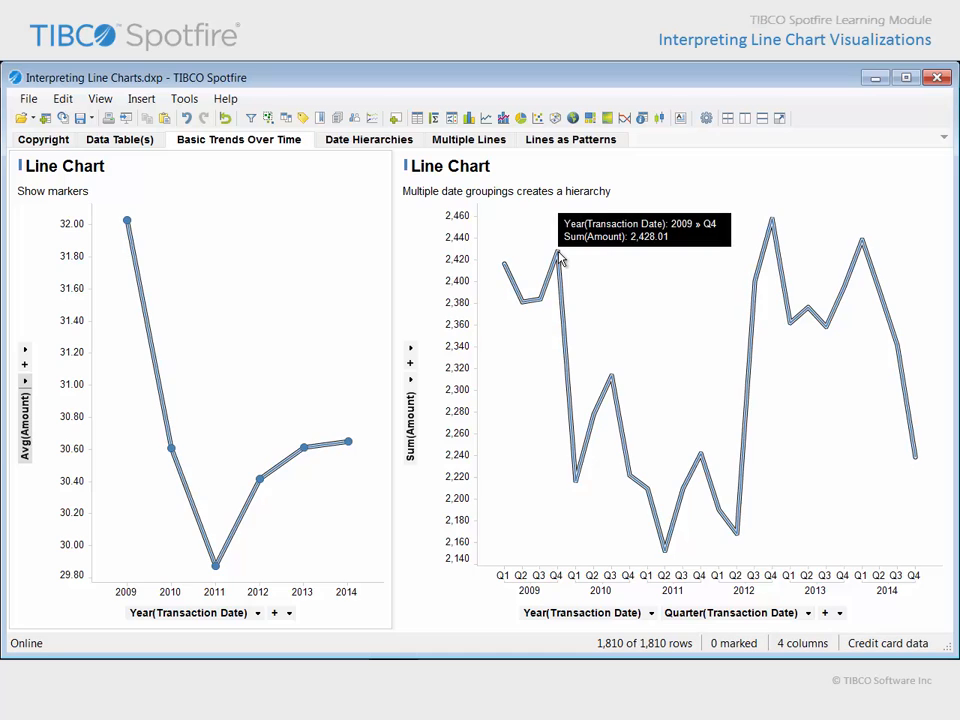
pyautogui.moveTo(600, 362)
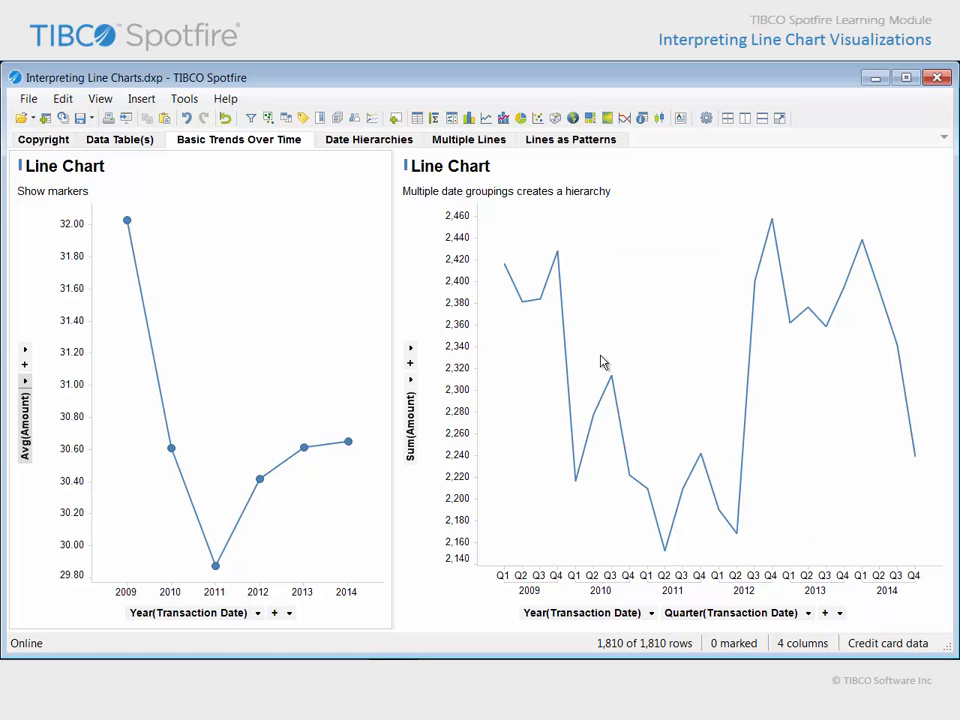
pyautogui.moveTo(613, 383)
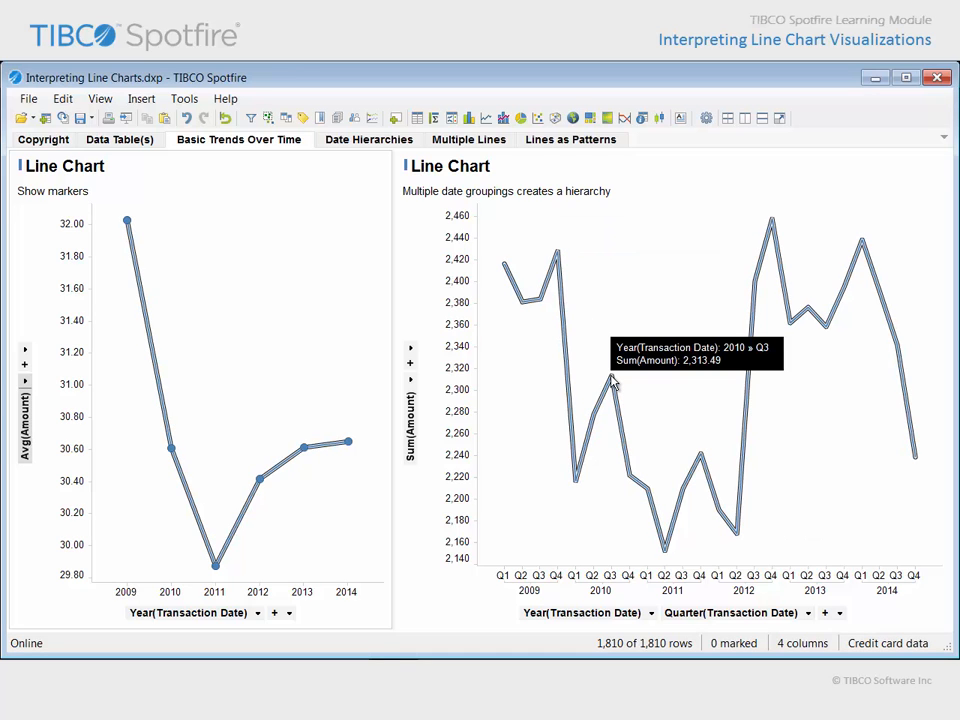
pyautogui.moveTo(772, 222)
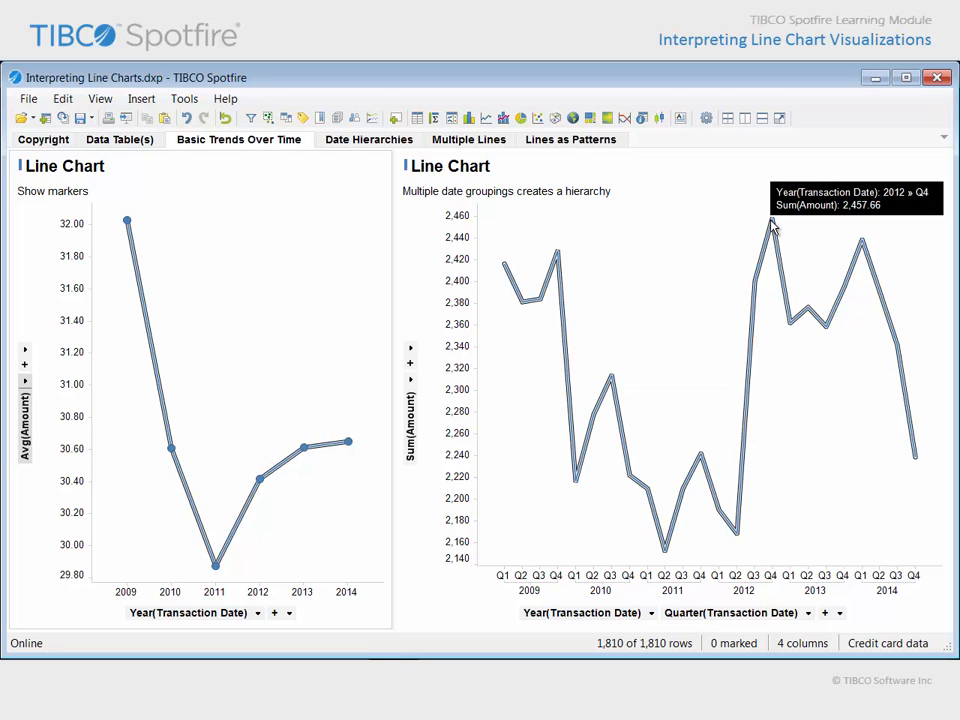
pyautogui.moveTo(663, 210)
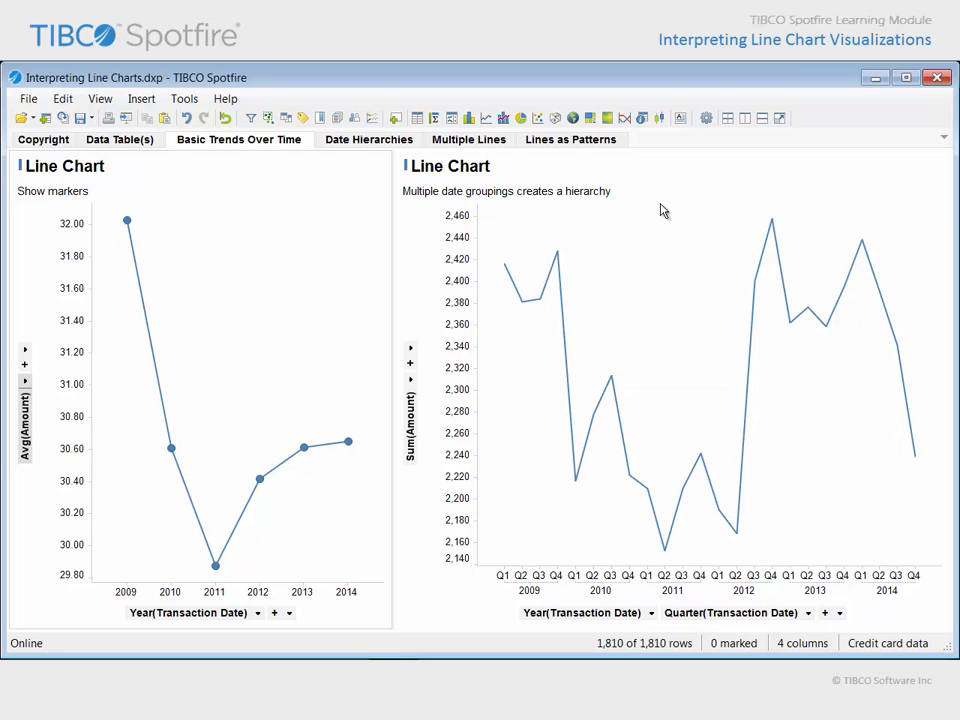
pyautogui.moveTo(527, 207)
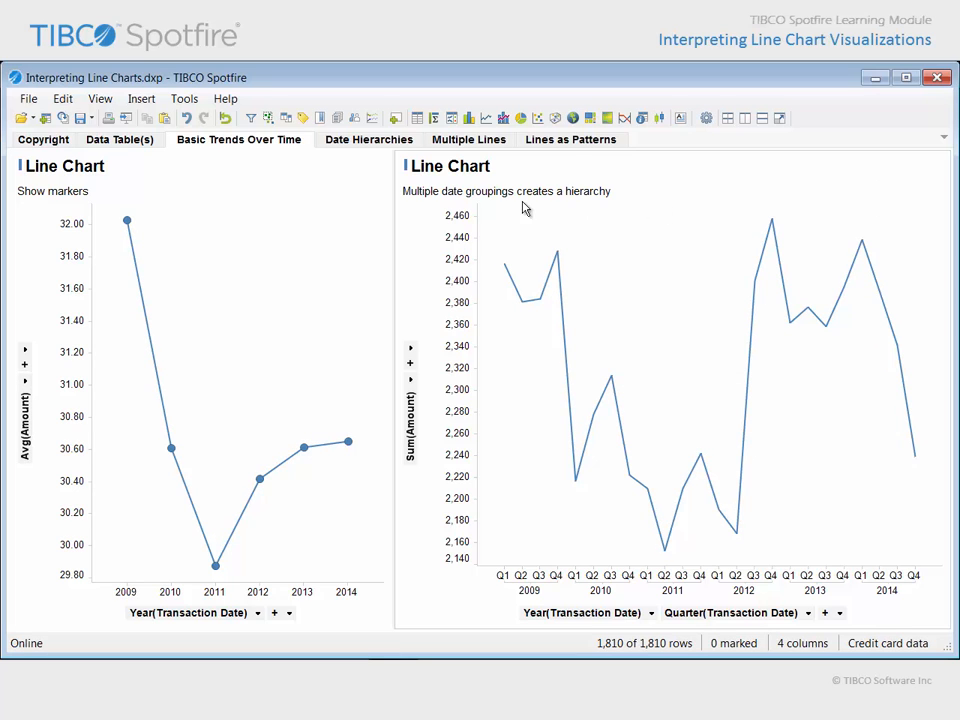
# - View the Date Hierarchies page, then move on to the Multiple Lines page
pyautogui.click(368, 139)
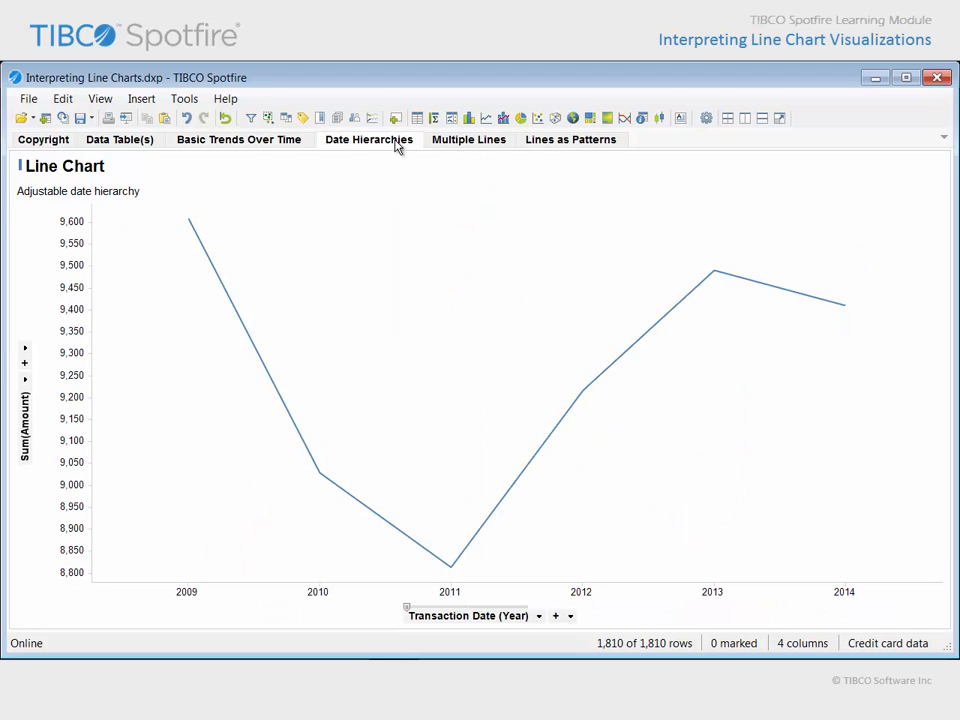
pyautogui.moveTo(156, 213)
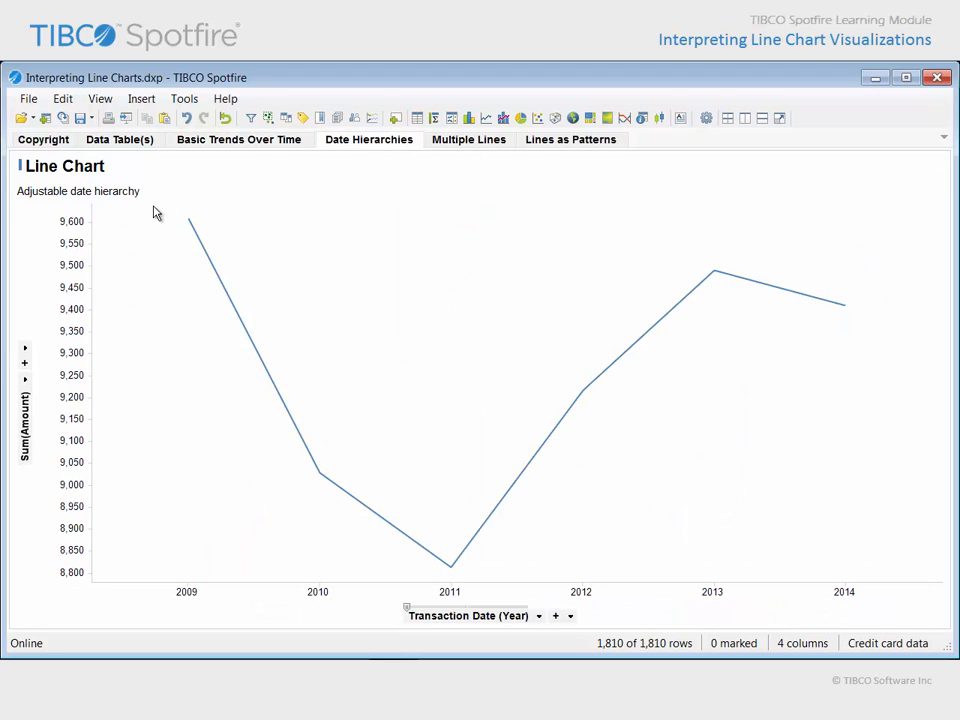
pyautogui.moveTo(405, 603)
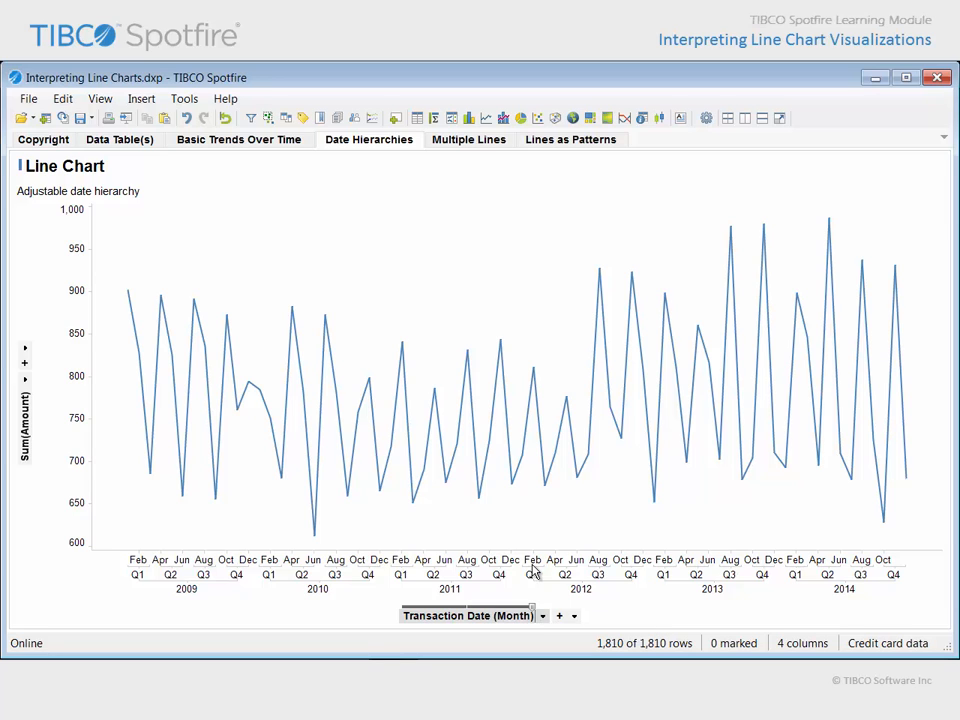
pyautogui.click(468, 139)
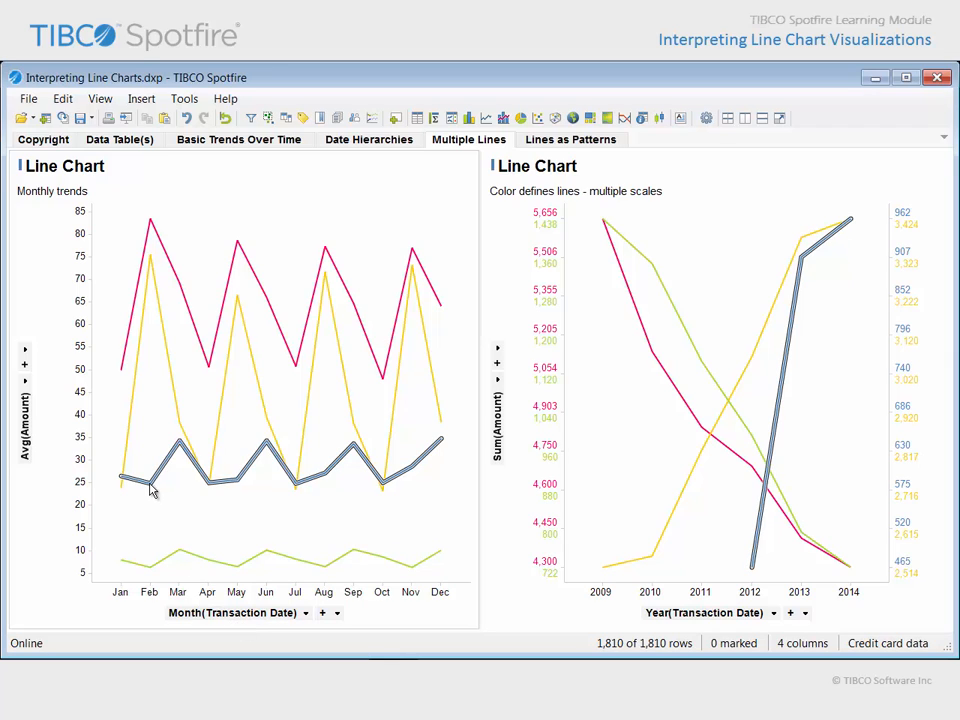
pyautogui.moveTo(150, 480)
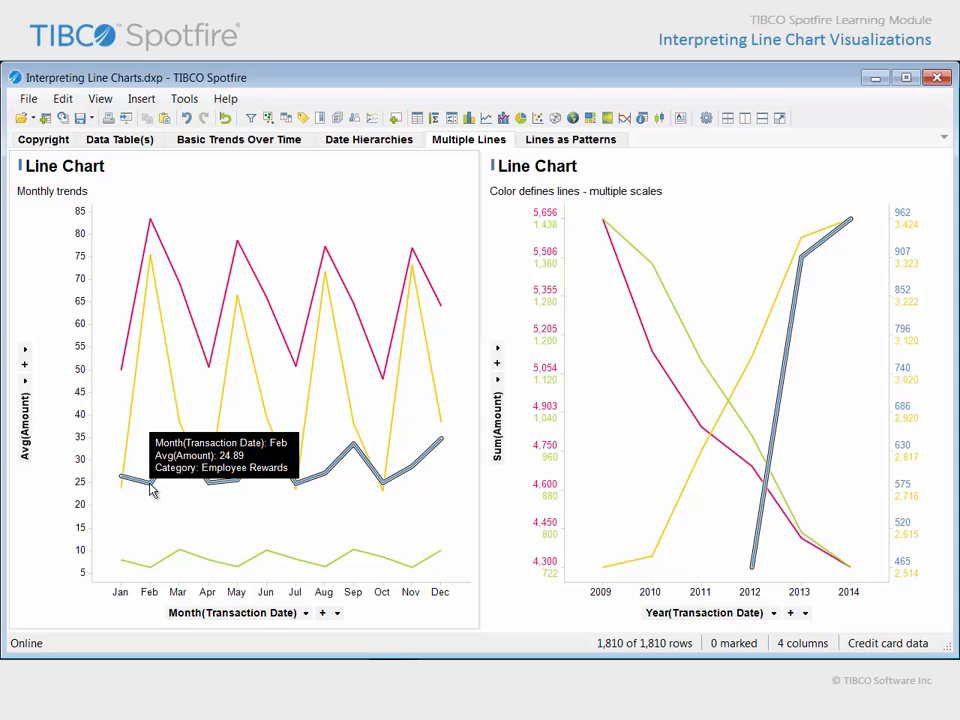
pyautogui.moveTo(155, 497)
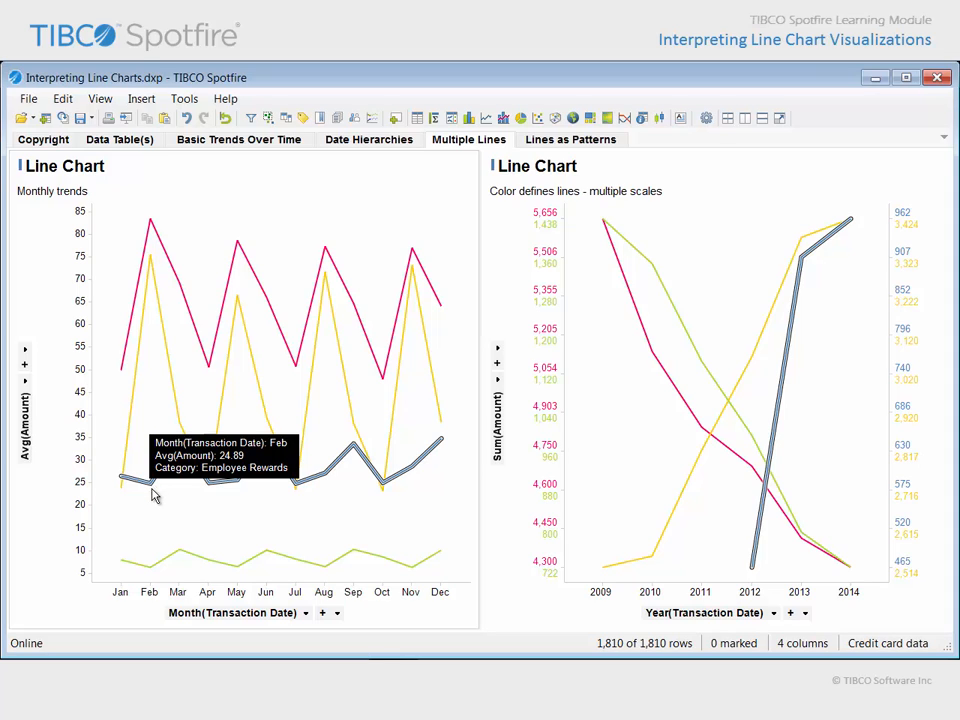
pyautogui.moveTo(451, 510)
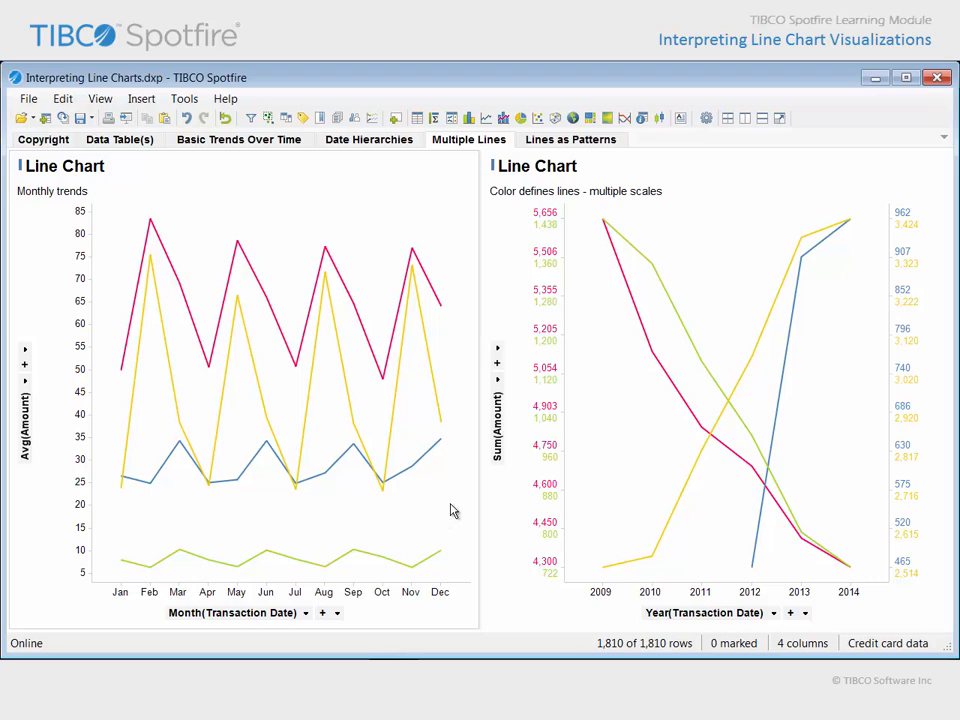
pyautogui.moveTo(457, 503)
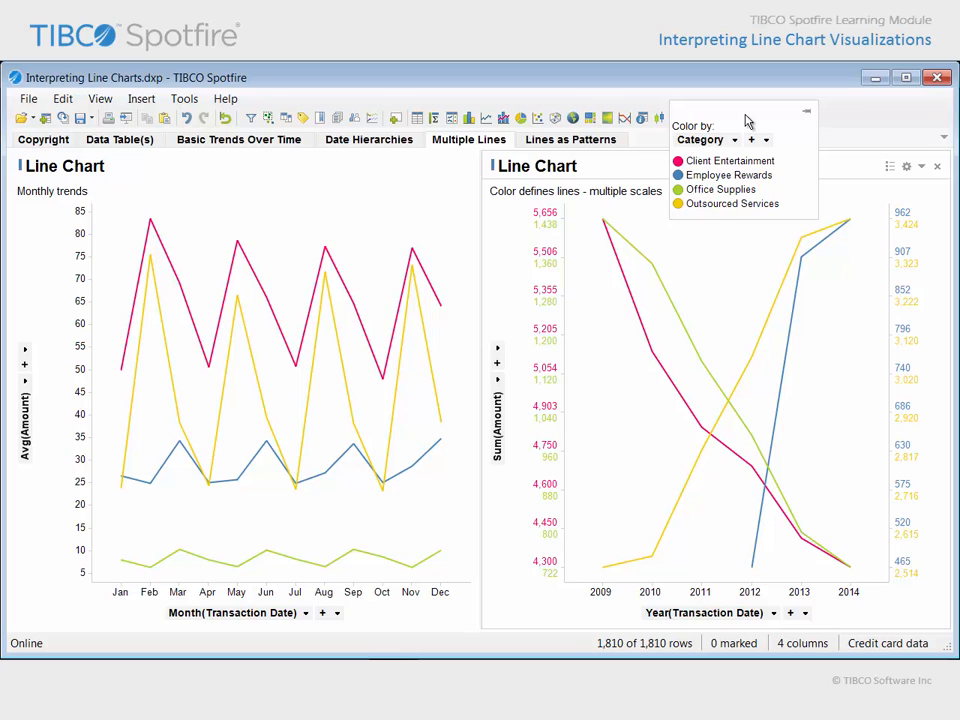
pyautogui.moveTo(585, 155)
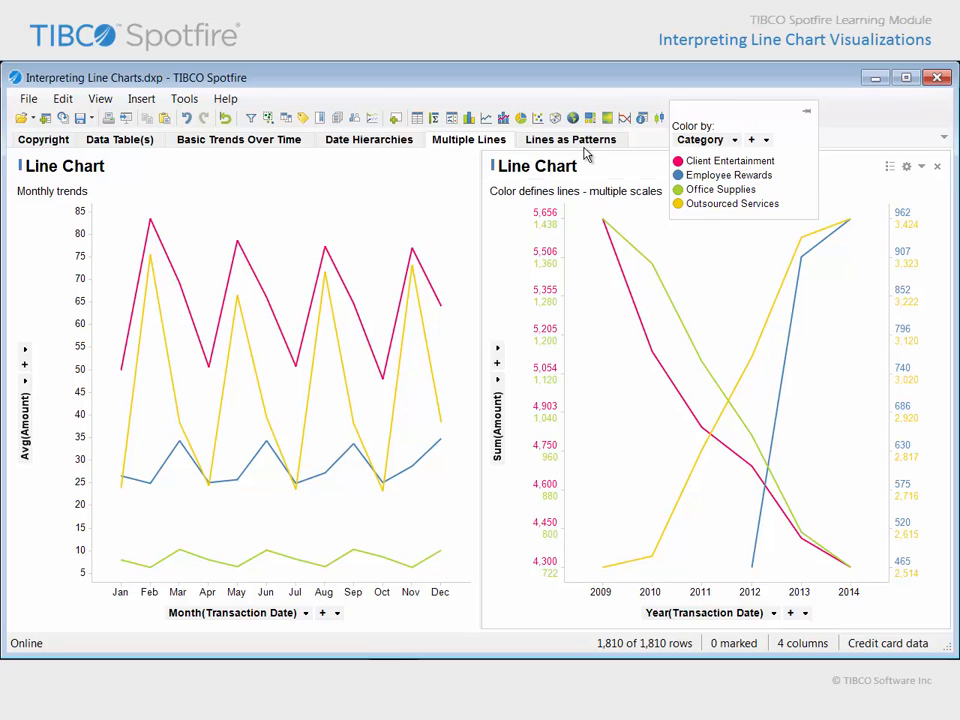
# - Display the Lines as Patterns chart of customer spending across seven categories, colored by gender
pyautogui.click(570, 139)
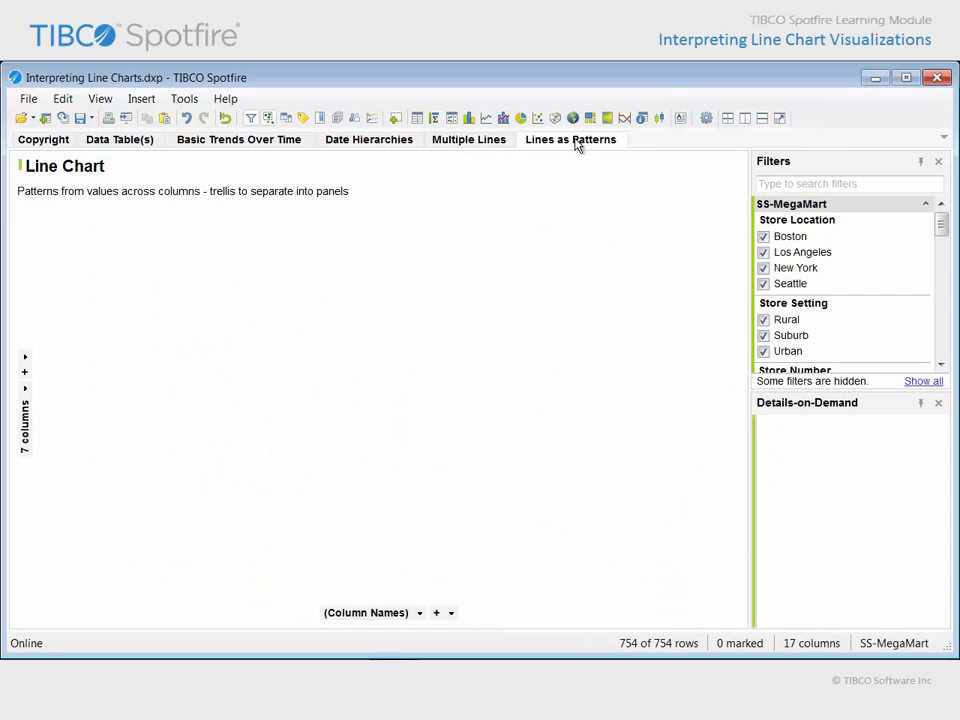
pyautogui.click(570, 139)
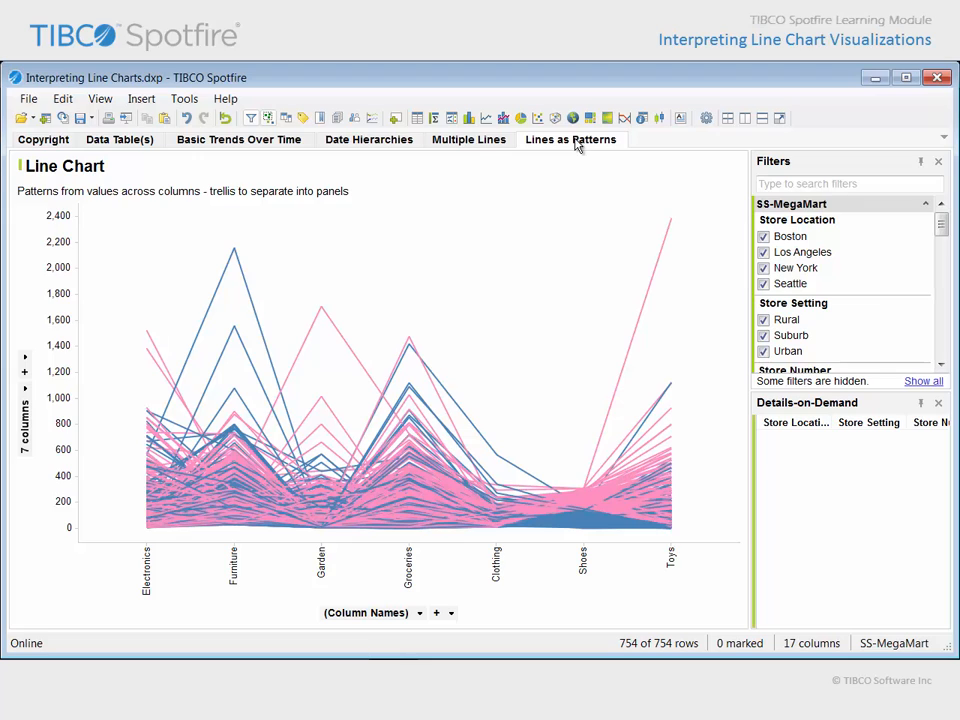
pyautogui.moveTo(366, 205)
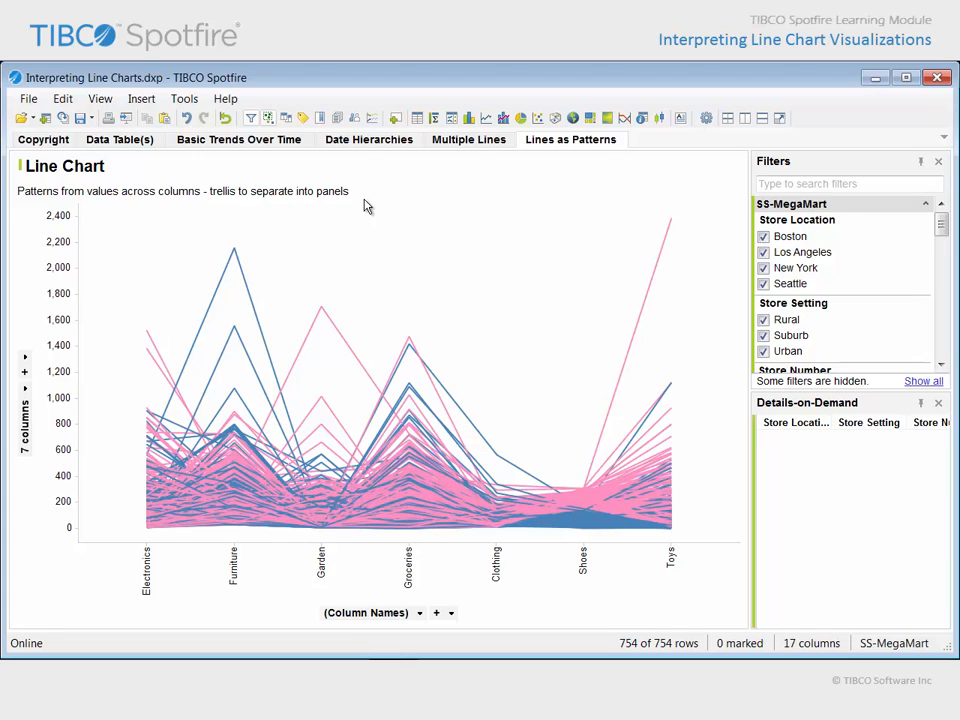
pyautogui.moveTo(195, 425)
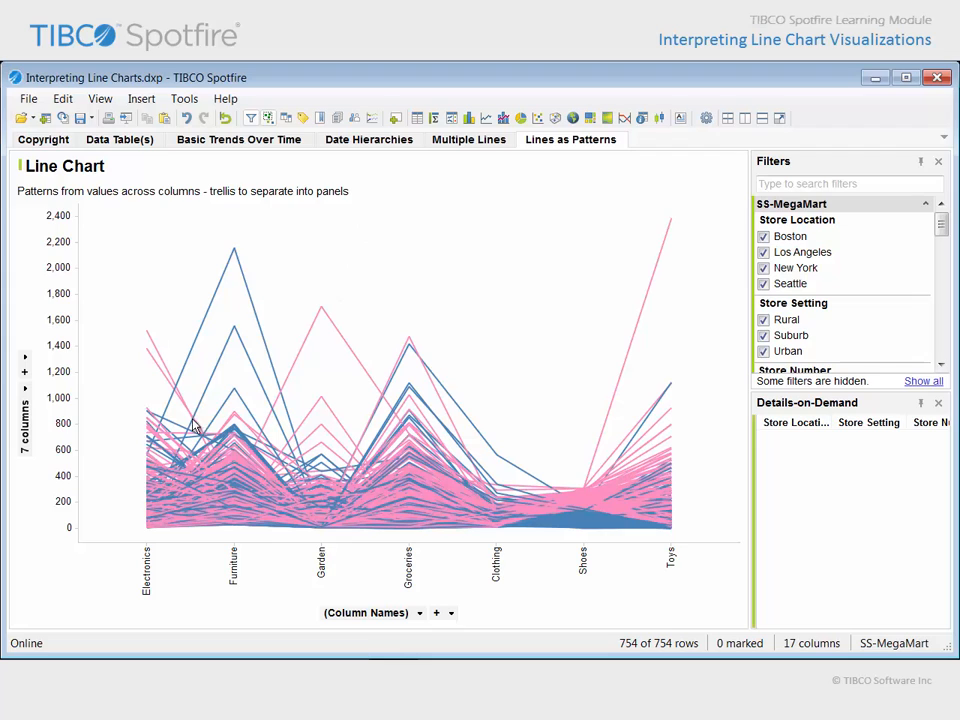
pyautogui.click(24, 415)
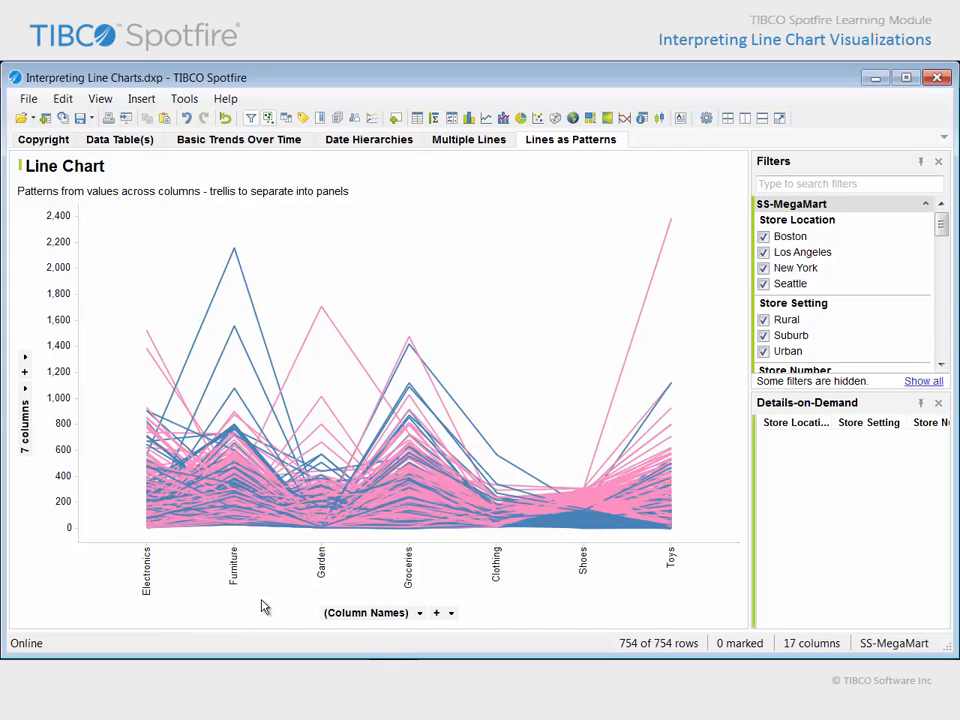
pyautogui.moveTo(500, 595)
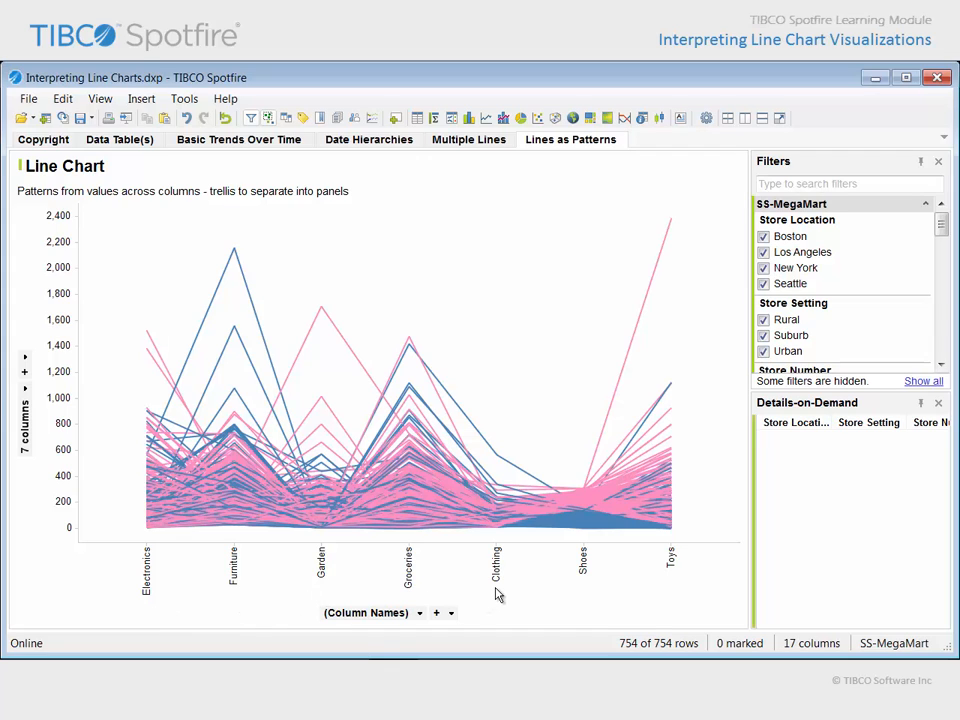
pyautogui.moveTo(740, 430)
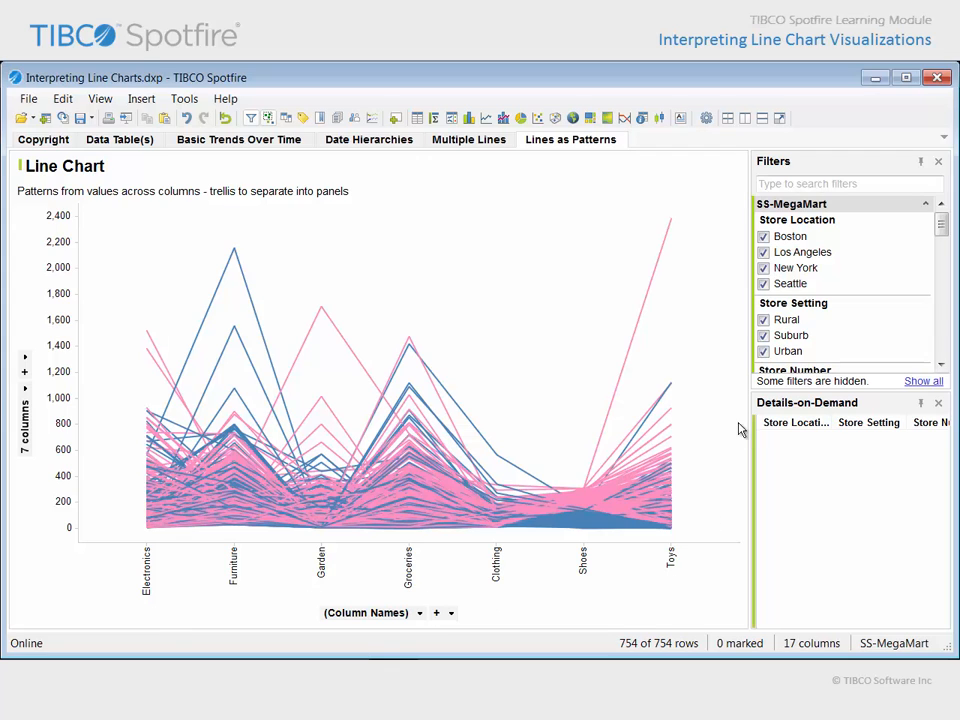
pyautogui.click(687, 166)
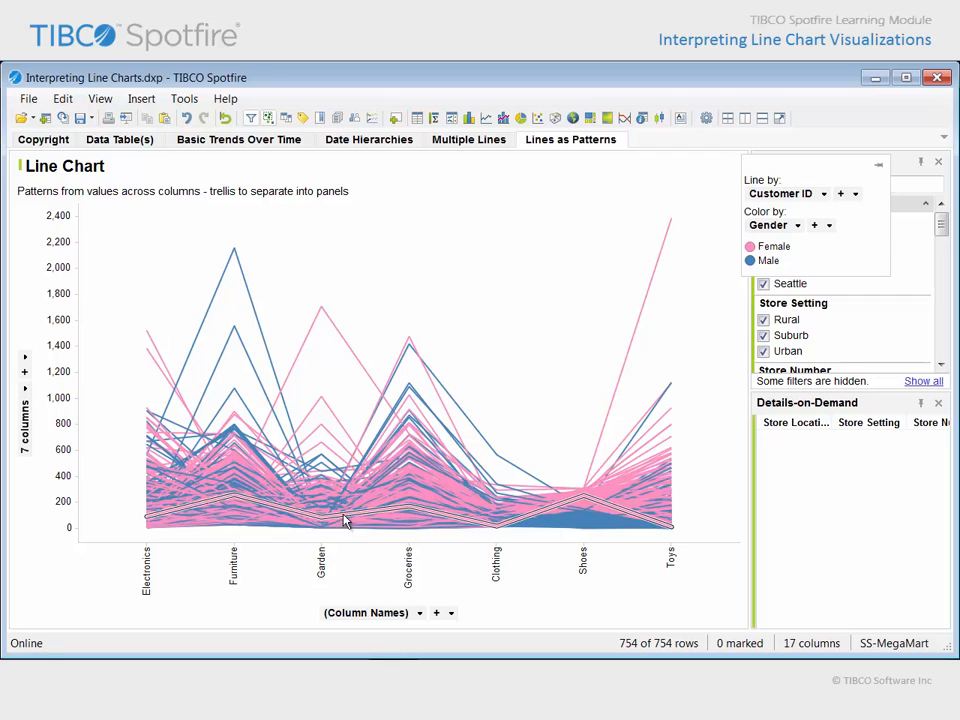
pyautogui.moveTo(325, 435)
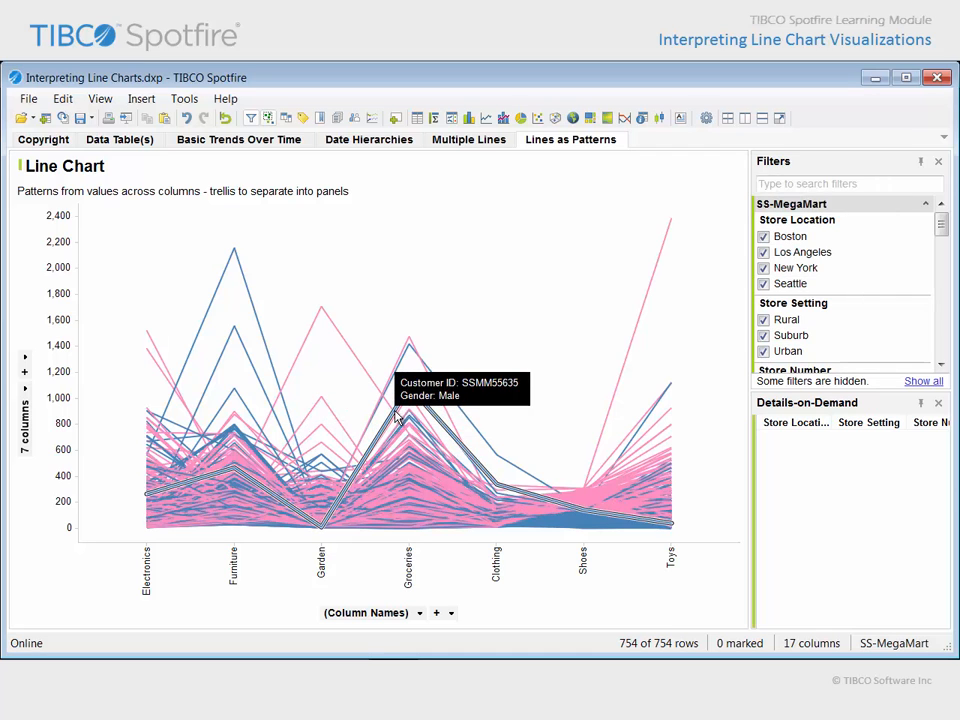
pyautogui.moveTo(420, 505)
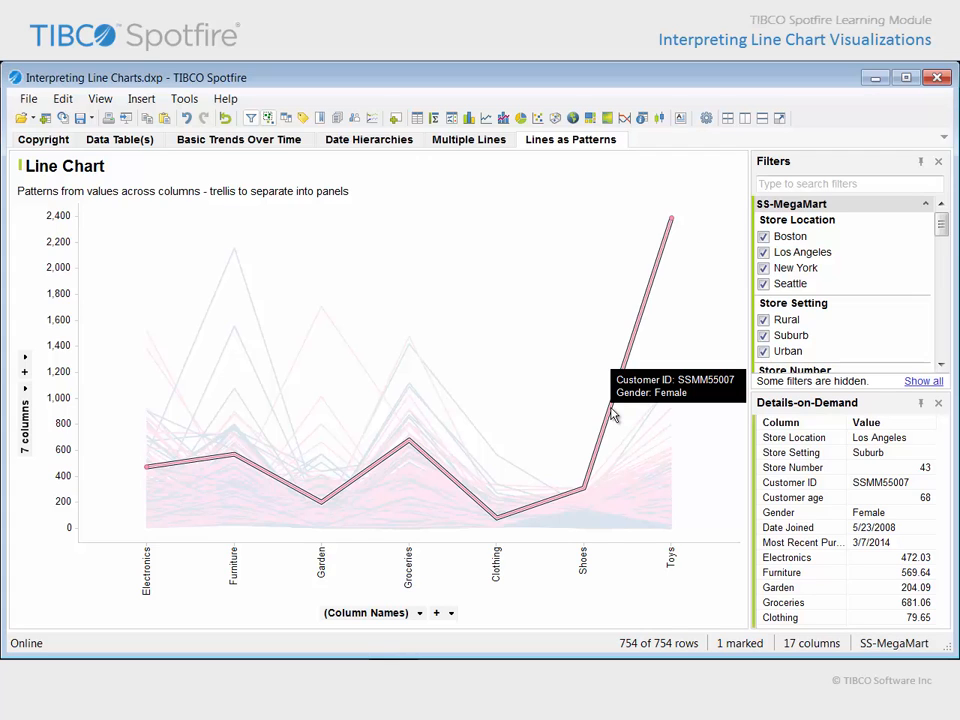
pyautogui.moveTo(898, 407)
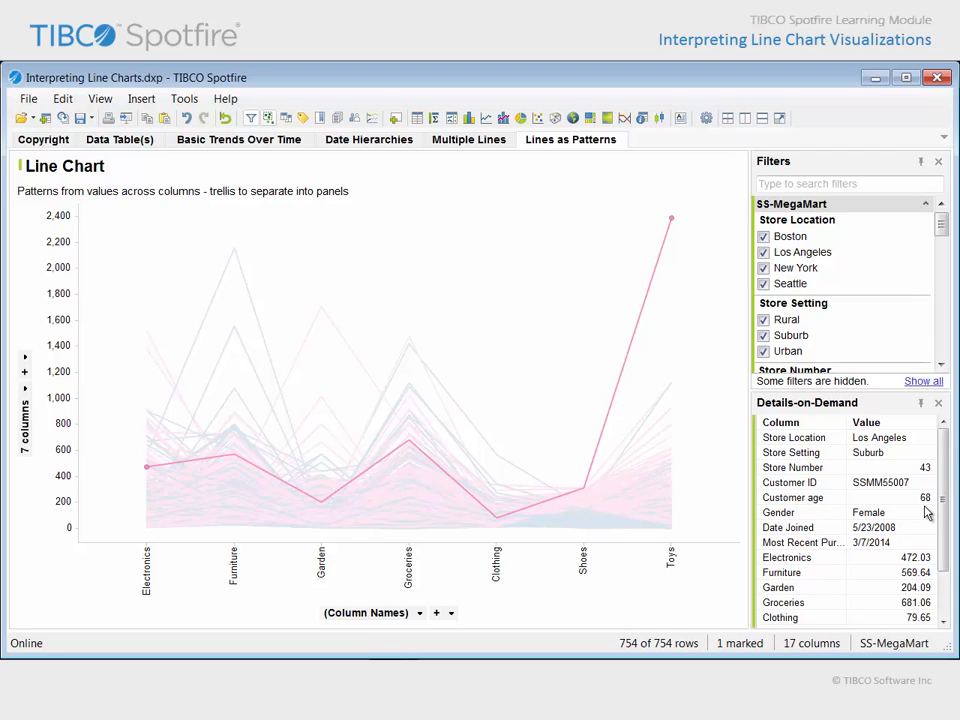
pyautogui.moveTo(903, 540)
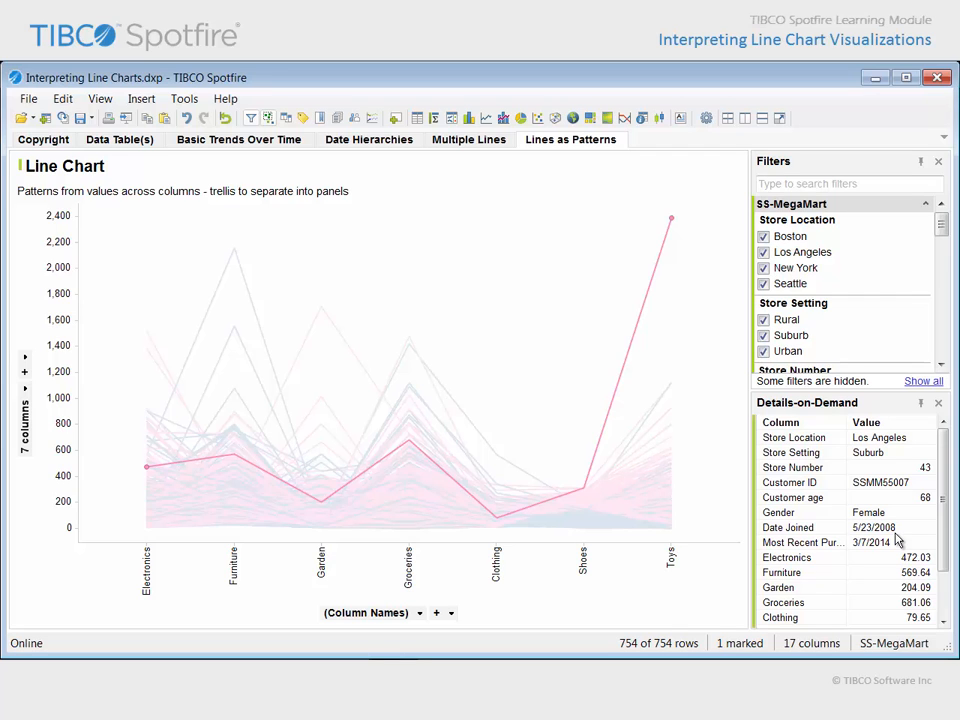
pyautogui.moveTo(510, 388)
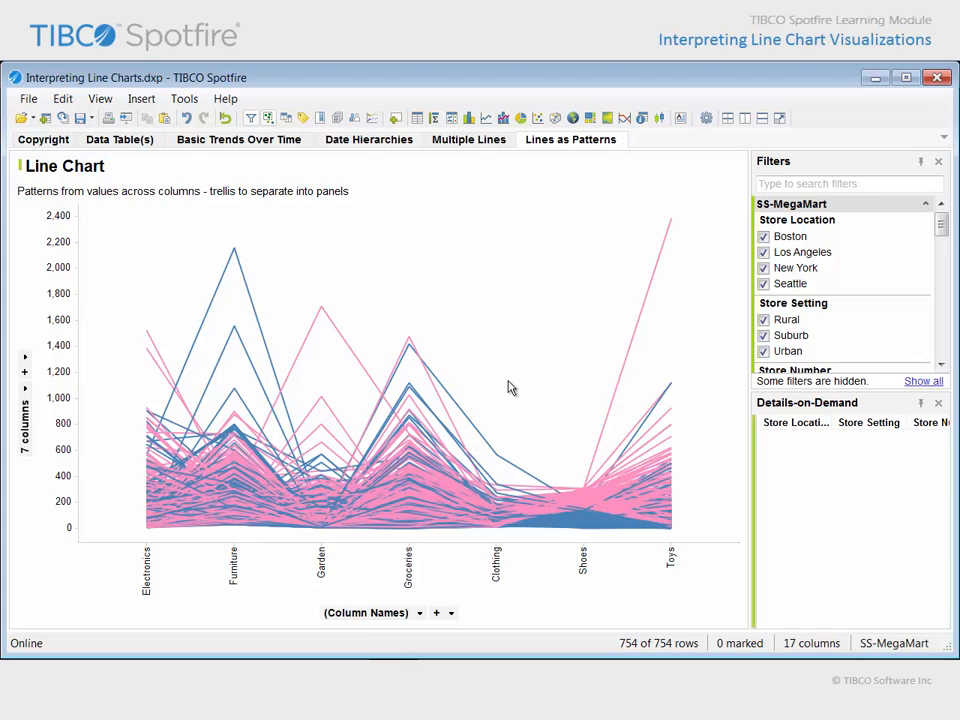
pyautogui.moveTo(513, 396)
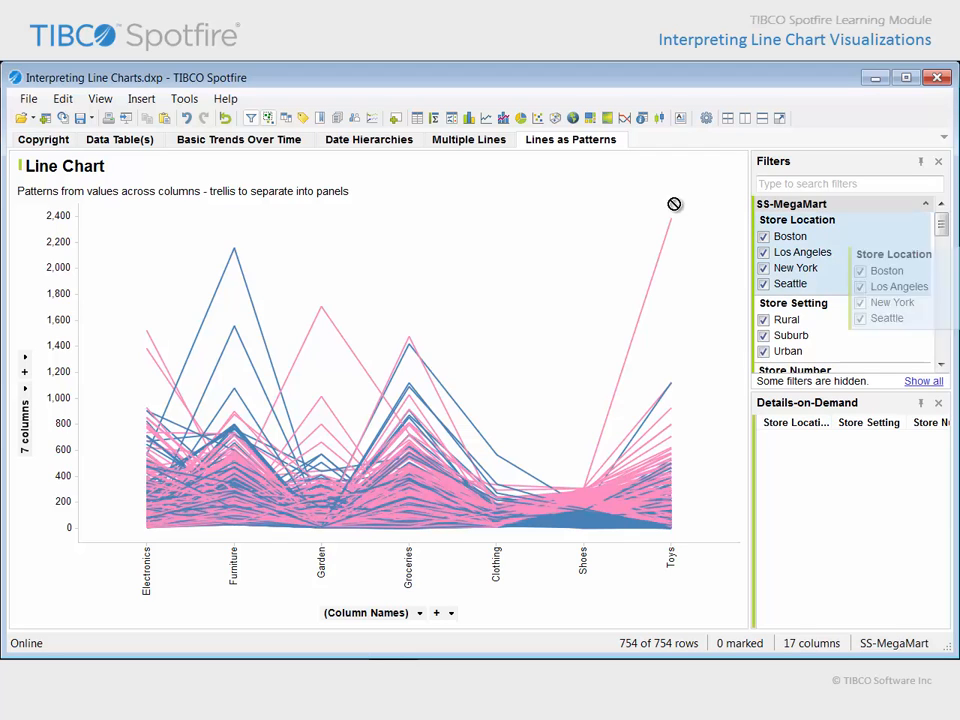
# - Trellis the chart by Store Location across and Store Setting down
pyautogui.click(440, 403)
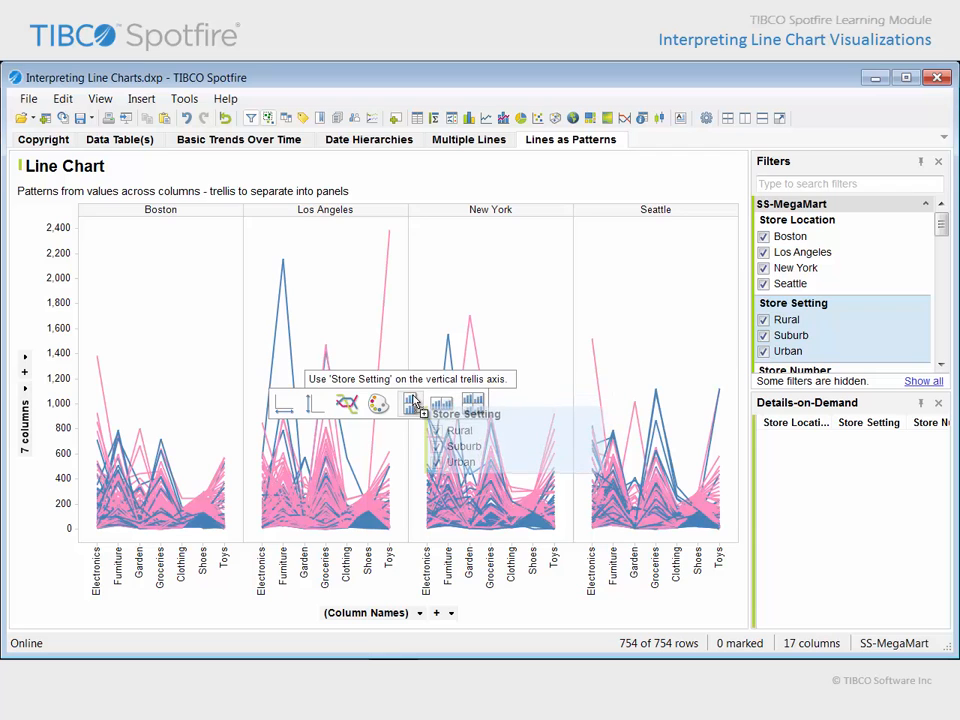
pyautogui.click(459, 430)
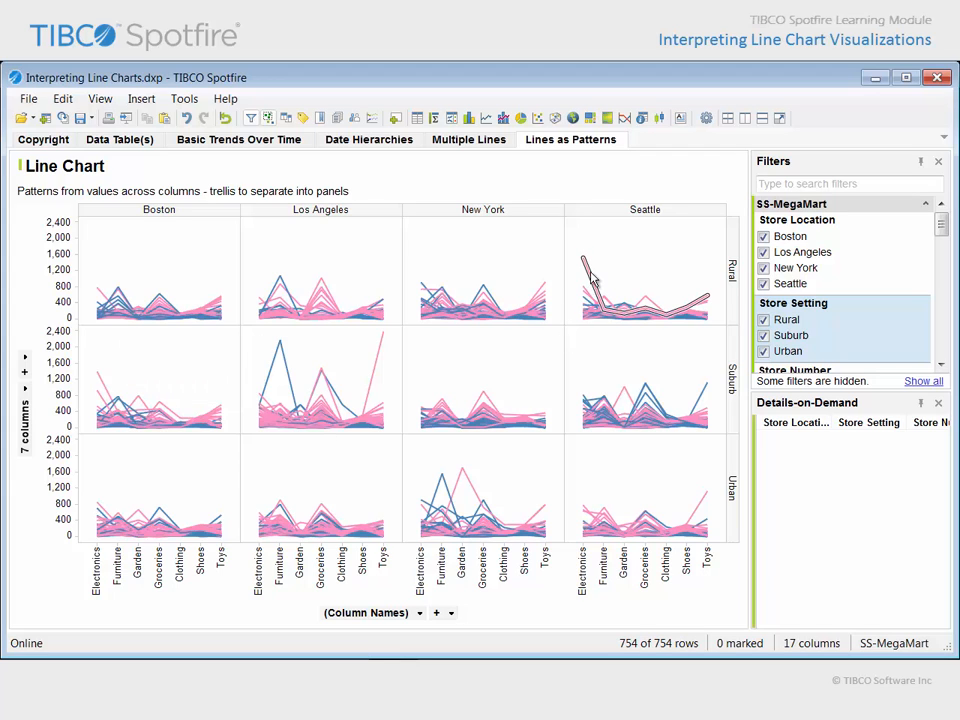
pyautogui.moveTo(470, 490)
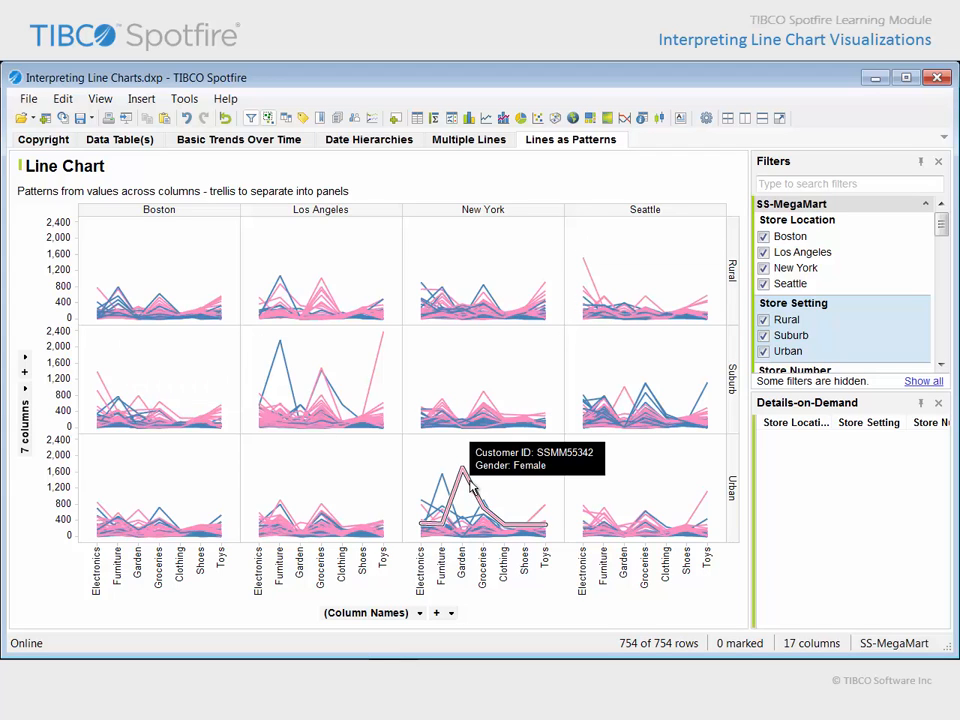
pyautogui.moveTo(360, 481)
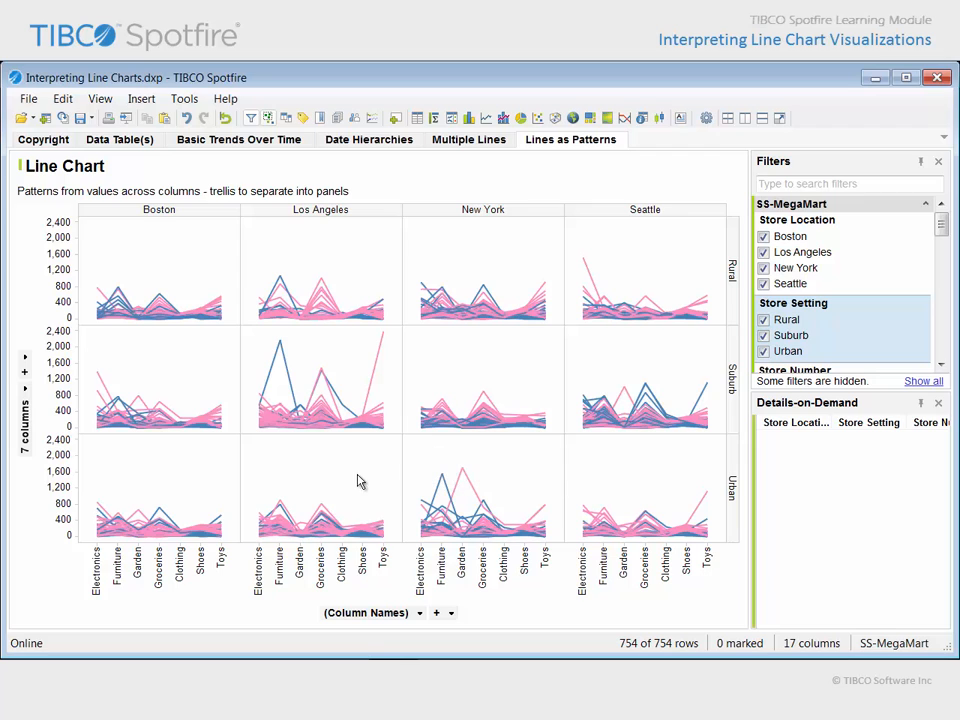
# - Narrow the Customer age filter to 11–30, leaving 40 of 754 customer lines
pyautogui.scroll(-3)
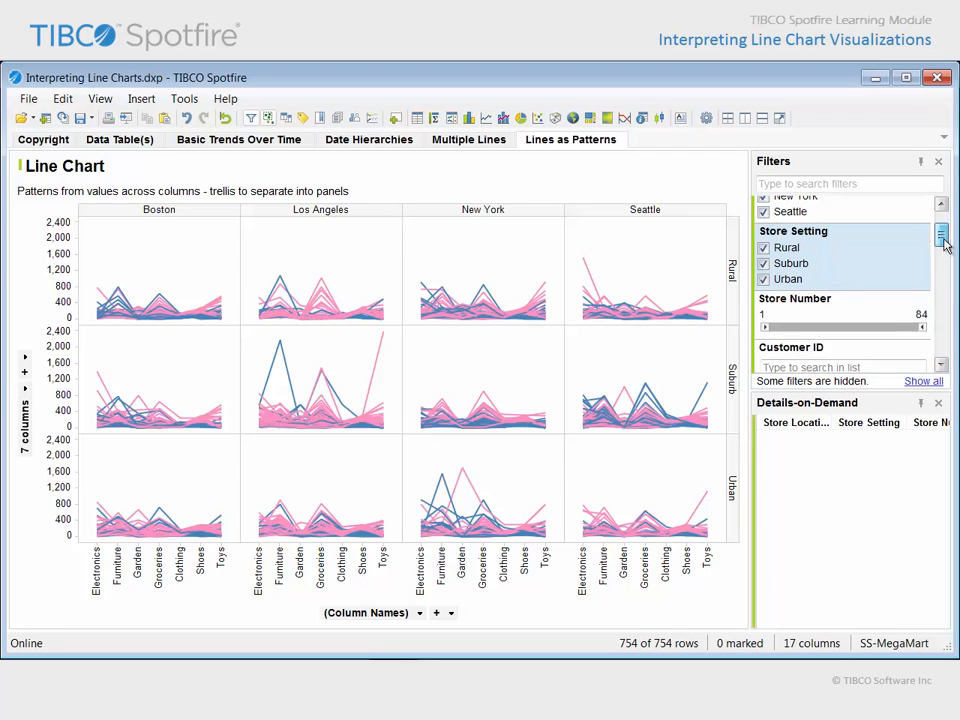
pyautogui.scroll(-3)
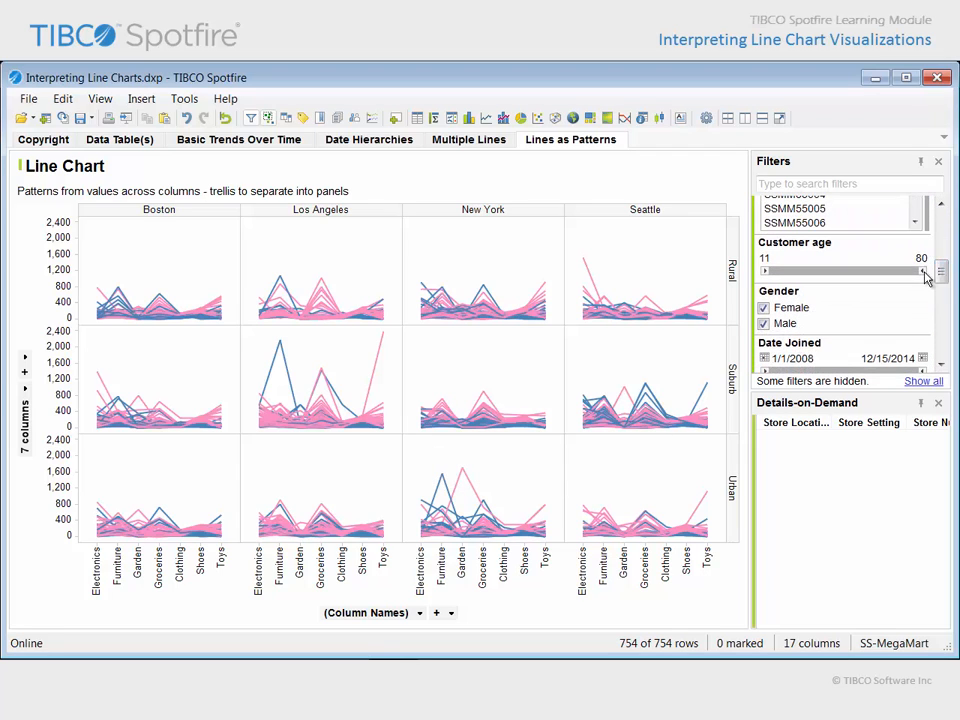
pyautogui.moveTo(920, 271); pyautogui.dragTo(873, 271)
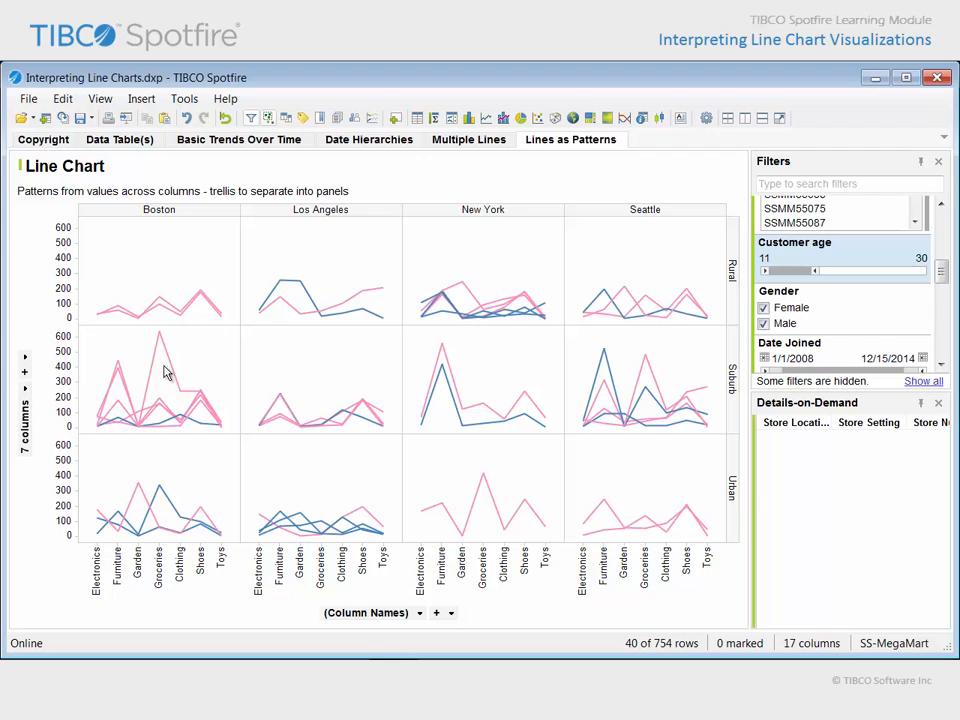
pyautogui.moveTo(345, 450)
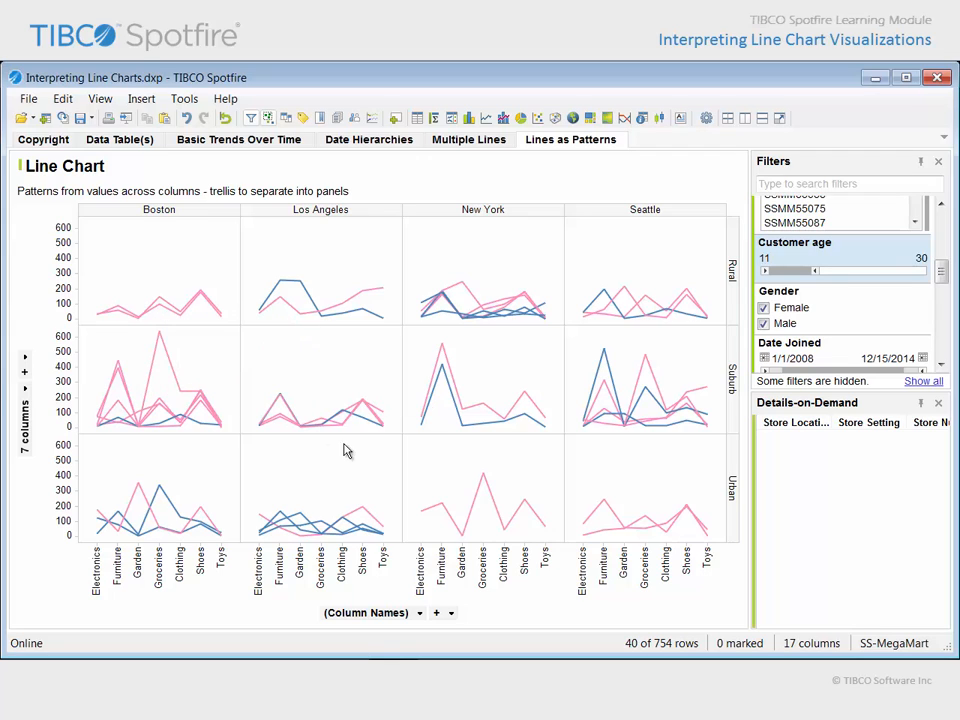
pyautogui.moveTo(370, 545)
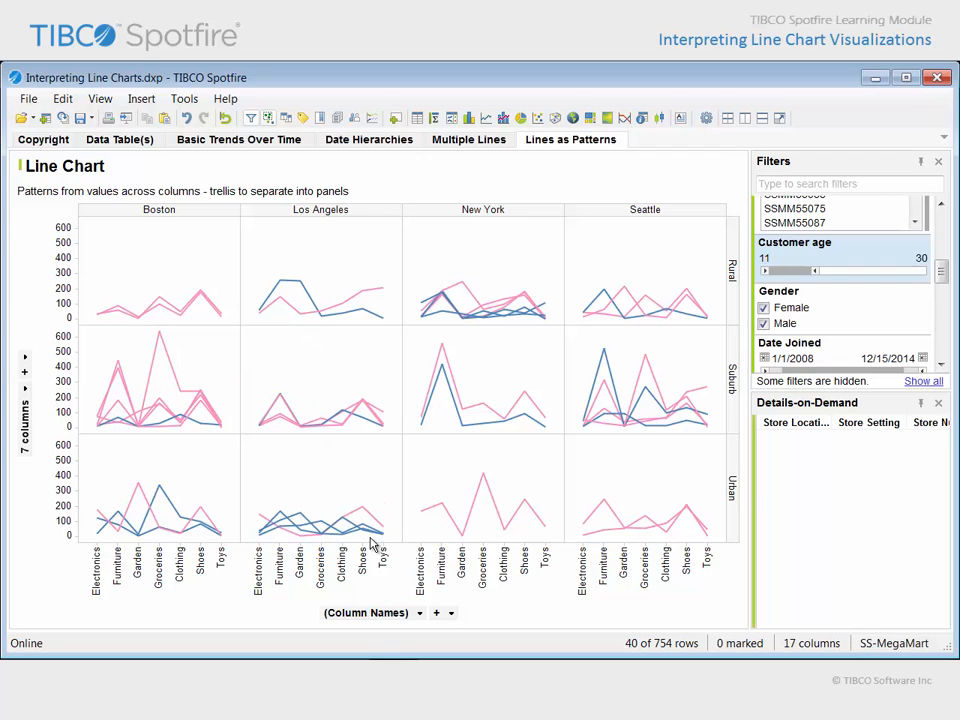